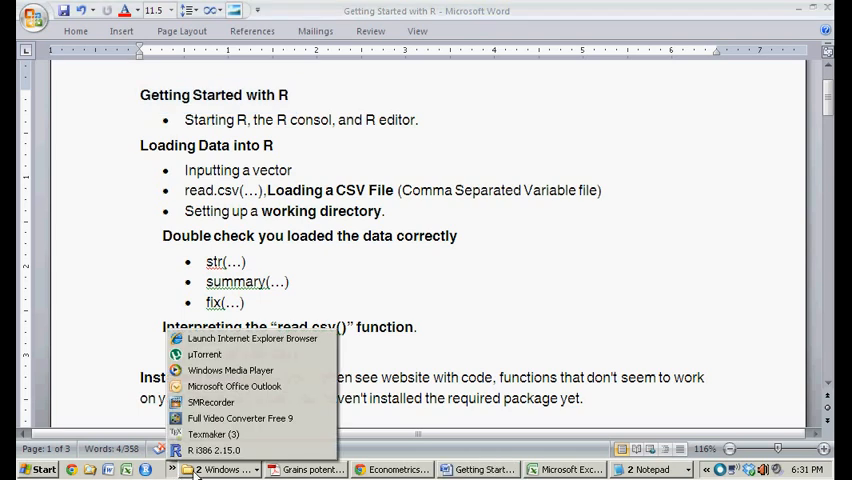
mouse_move(214, 450)
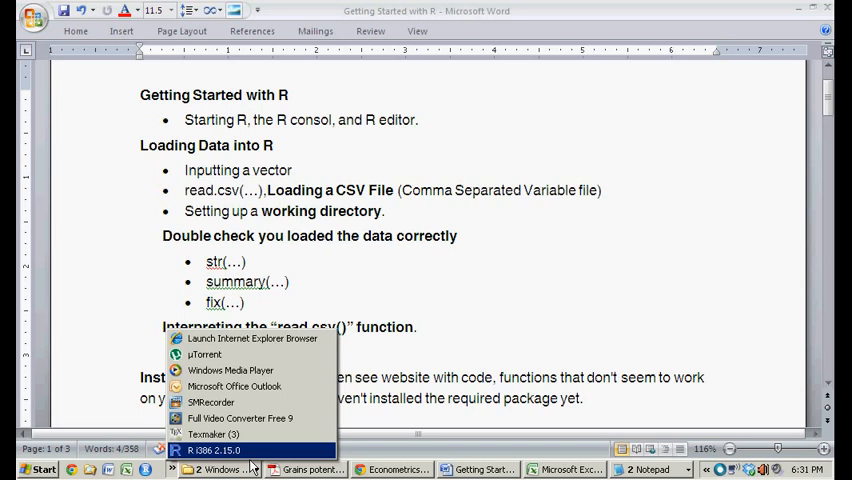
Launch R i386 2.15.0 and evaluate 2^3 and 2+4 at the console, getting 6
left_click(214, 450)
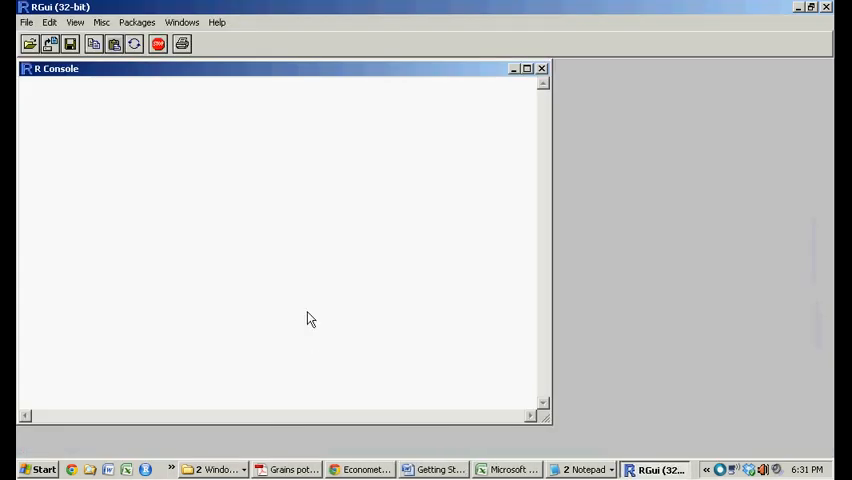
mouse_move(264, 209)
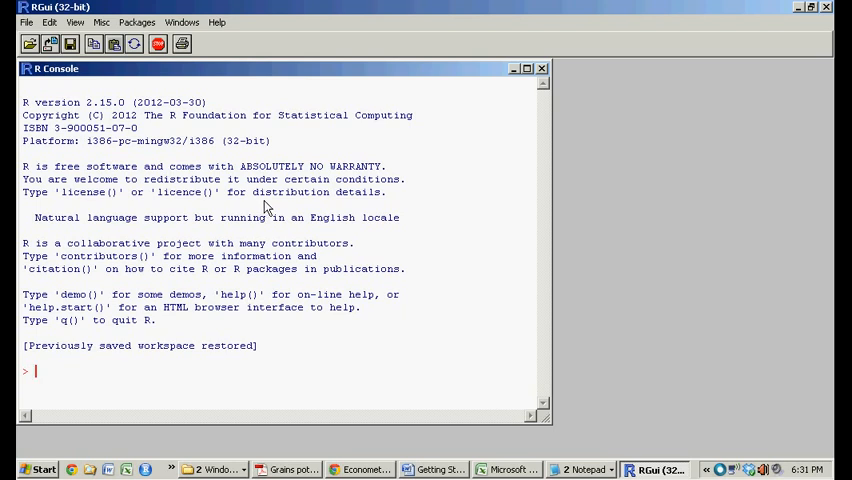
mouse_move(550, 130)
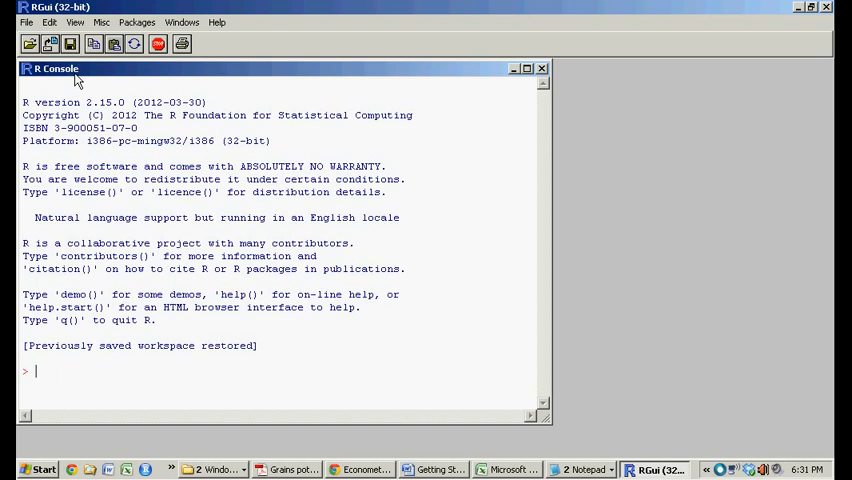
mouse_move(172, 107)
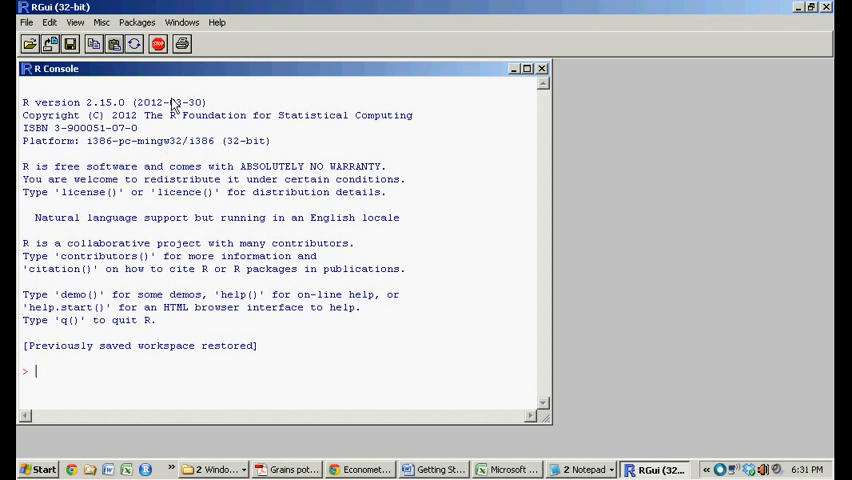
mouse_move(137, 391)
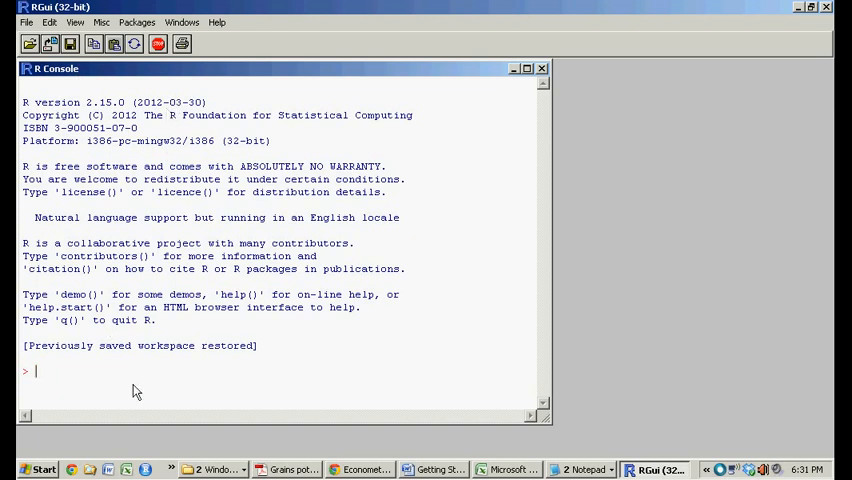
type("2^3")
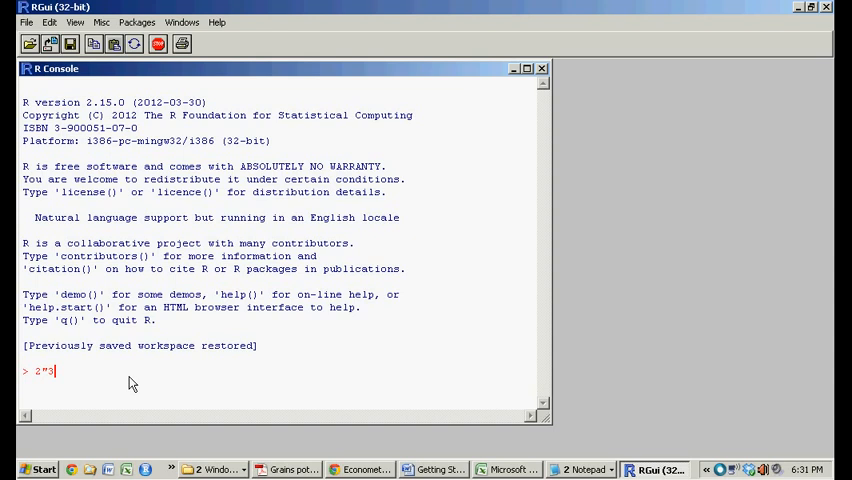
key("Return")
type("> 2+")
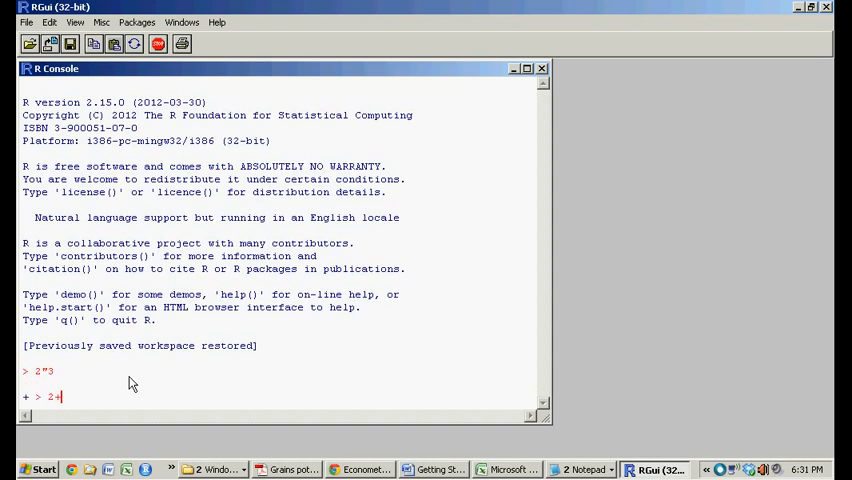
key("Return")
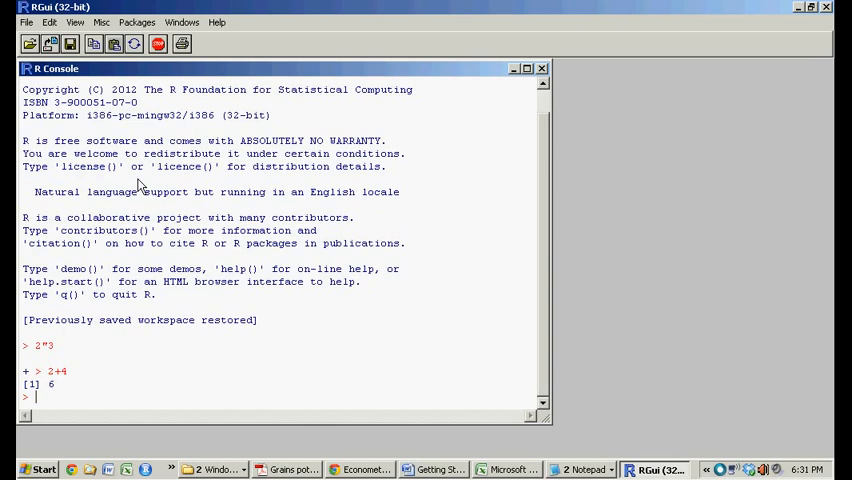
left_click(27, 22)
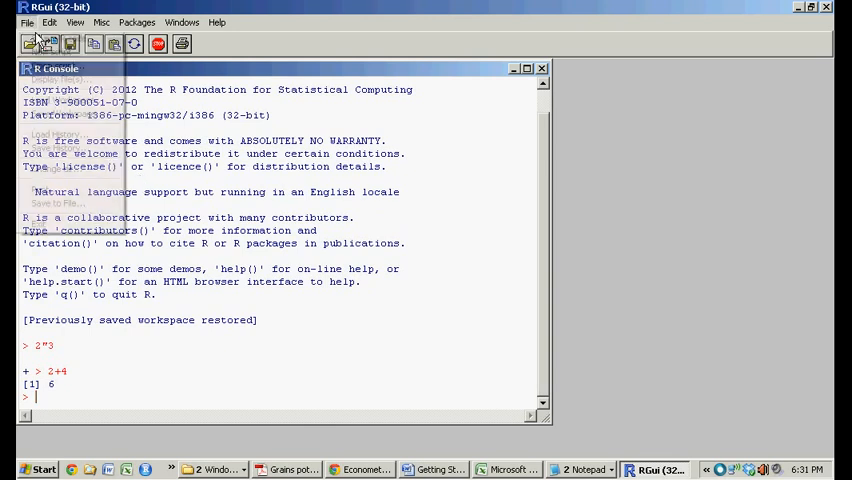
Create a new R Editor script, tile it vertically beside the console, and focus the editor
left_click(27, 22)
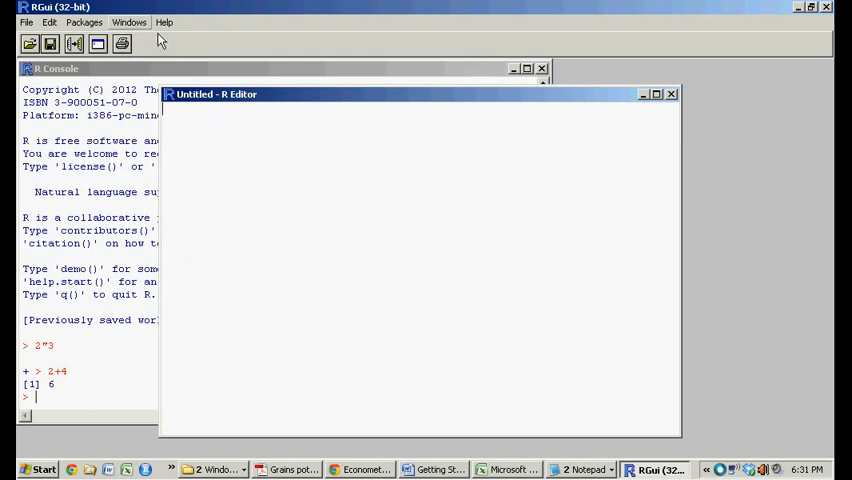
left_click(129, 22)
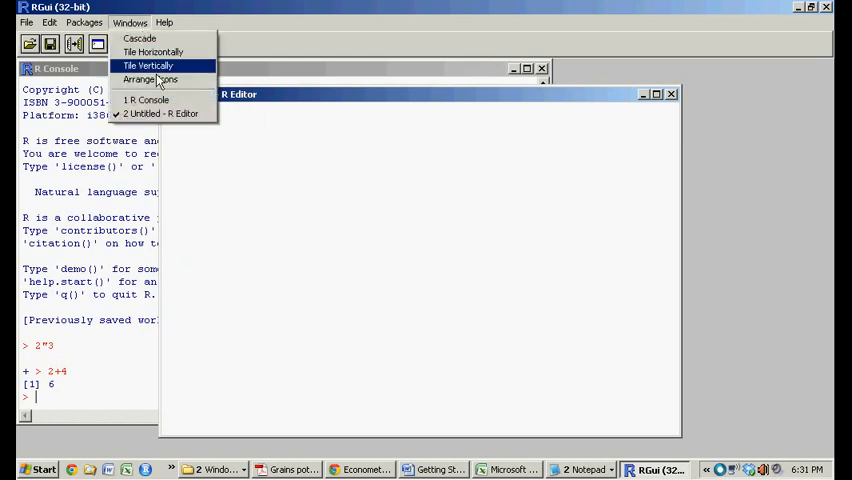
left_click(148, 65)
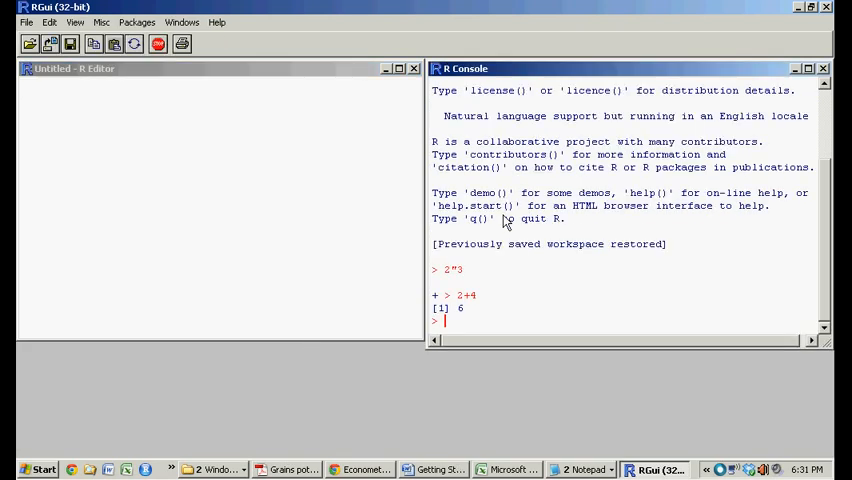
left_click(200, 95)
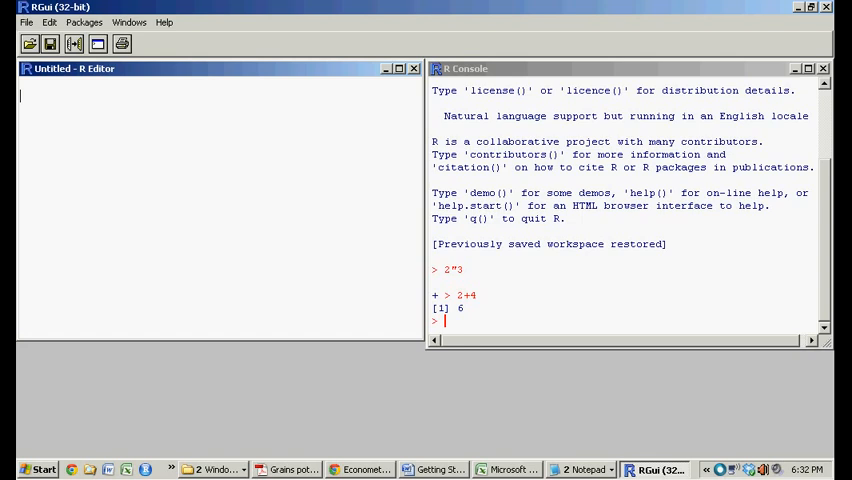
Write and run vec<-c(1,2,3,4,5,6,7), then print vec in the console
type("sad;lfgads;klfj")
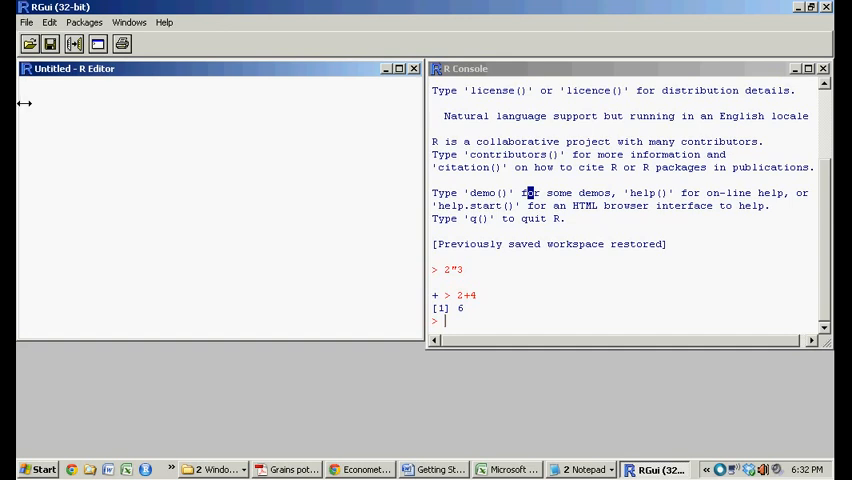
type("v")
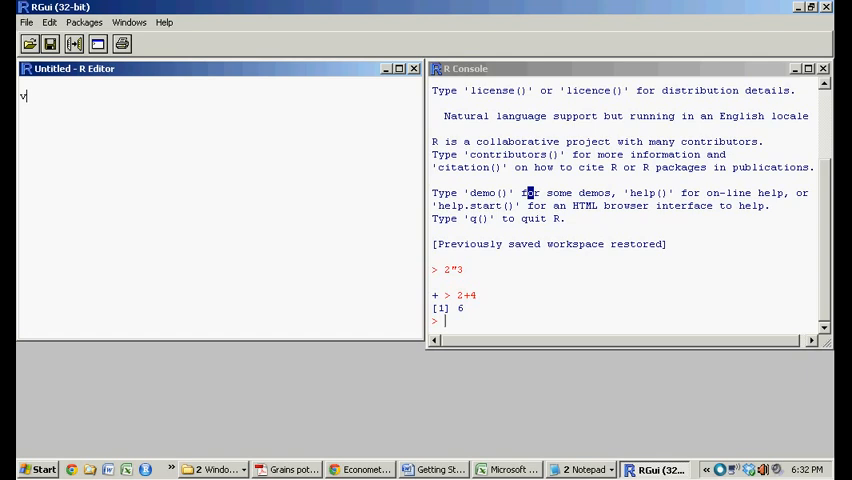
type("ec<-")
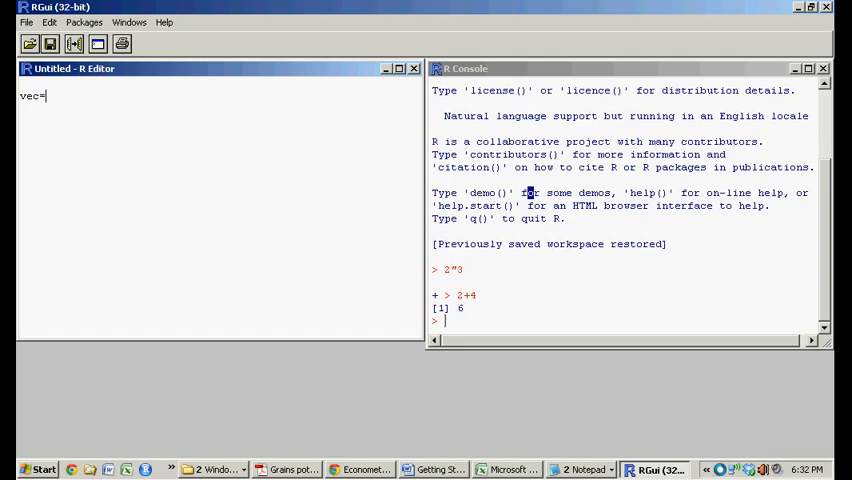
type("<-")
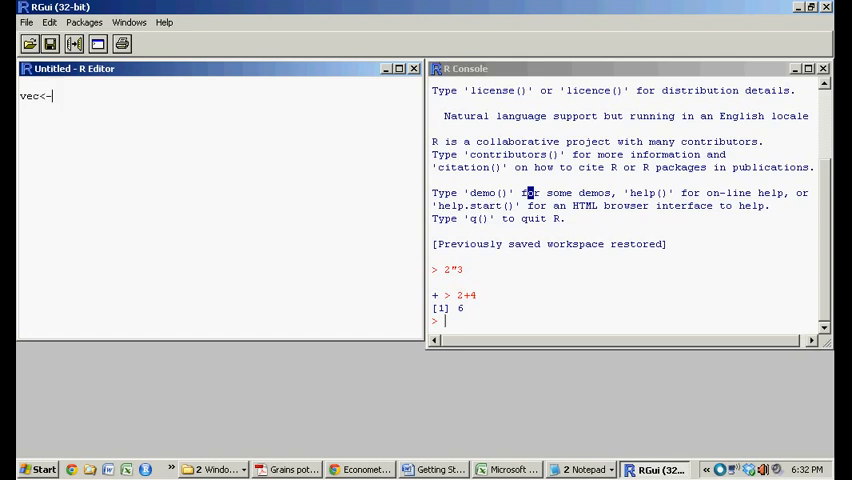
type("c")
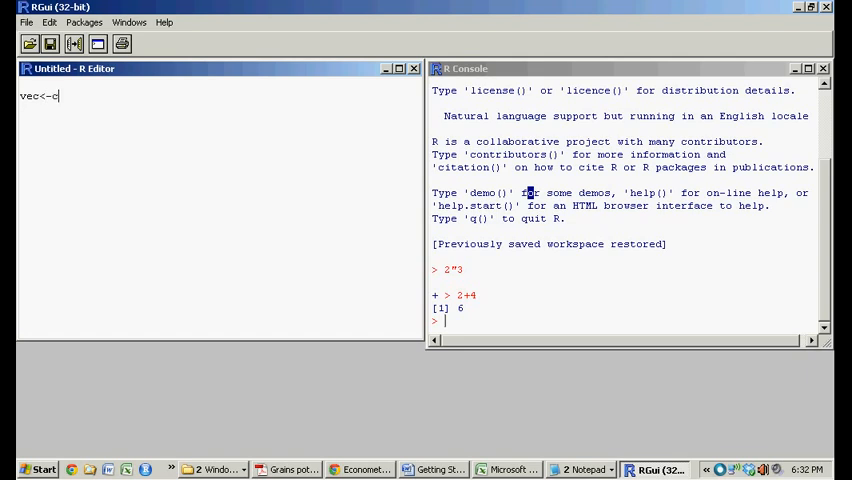
type("(1")
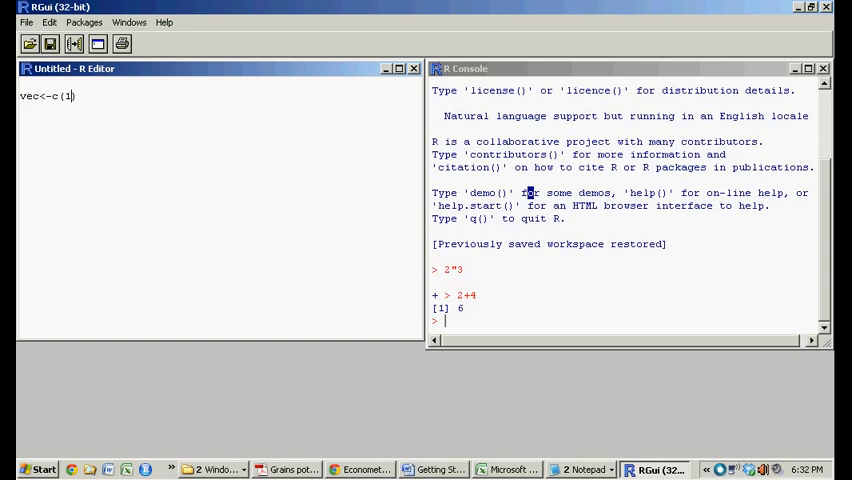
type(",2,3,4,5,6,7")
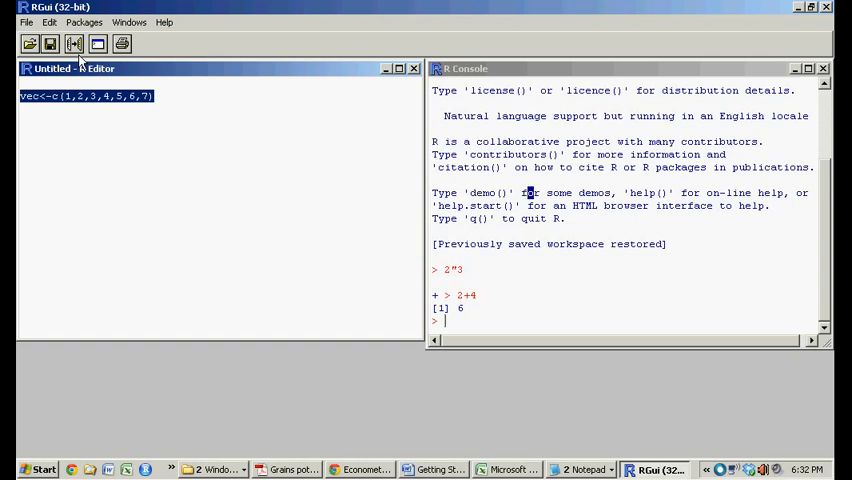
mouse_move(73, 43)
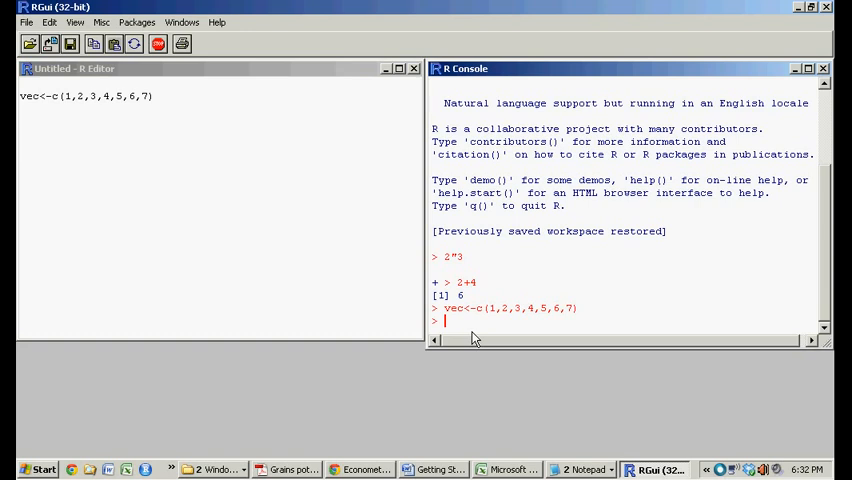
type("ve")
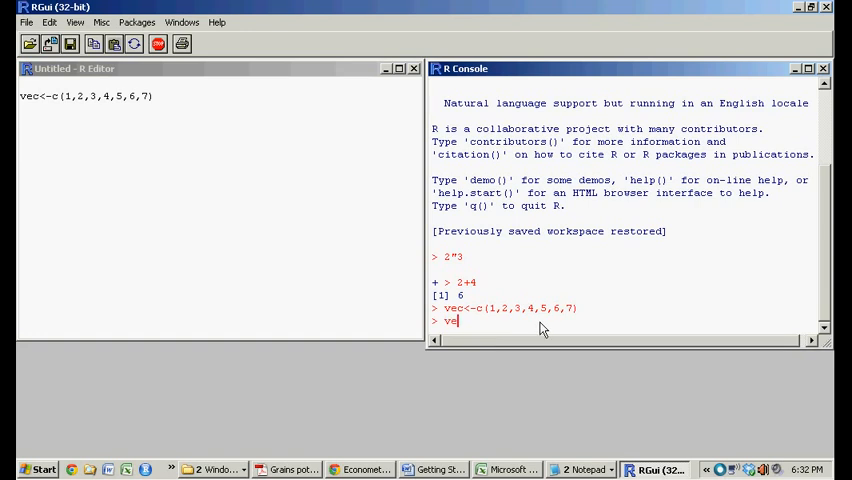
key("Return")
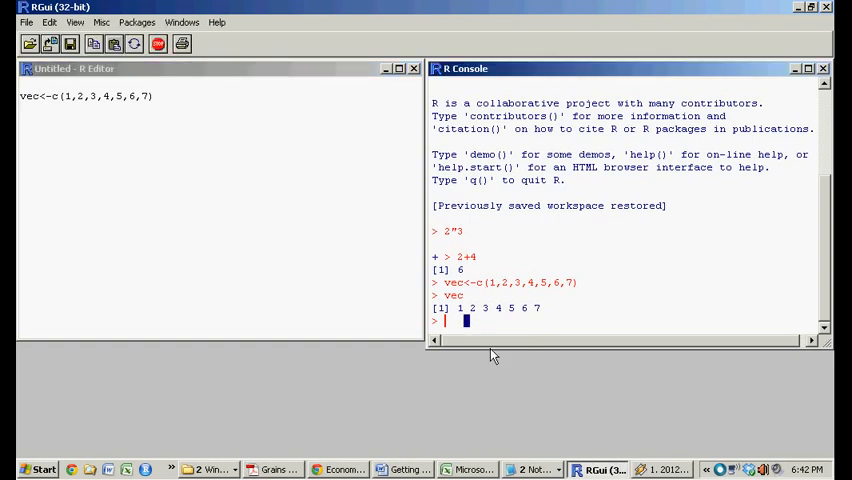
Add and run mean(vec), var(vec) and sd(vec), returning 4, 4.666667 and 2.160247
type("mean")
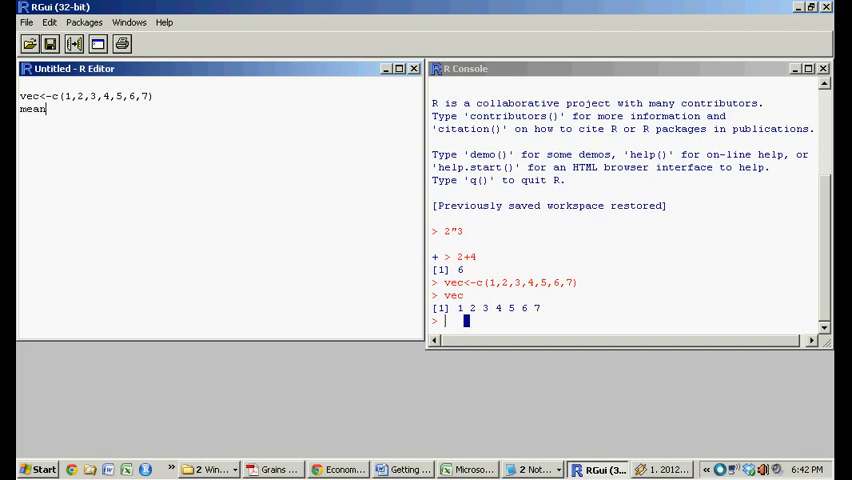
type("(vec)")
left_click(219, 121)
type("var(")
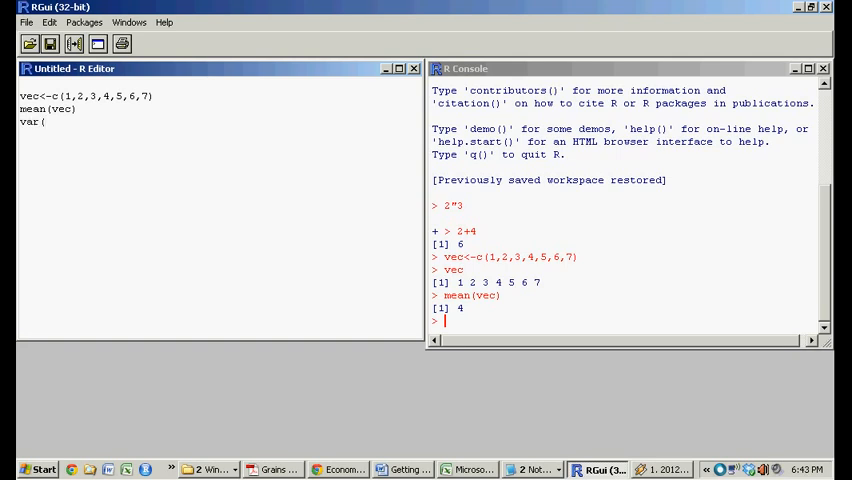
type("vec)")
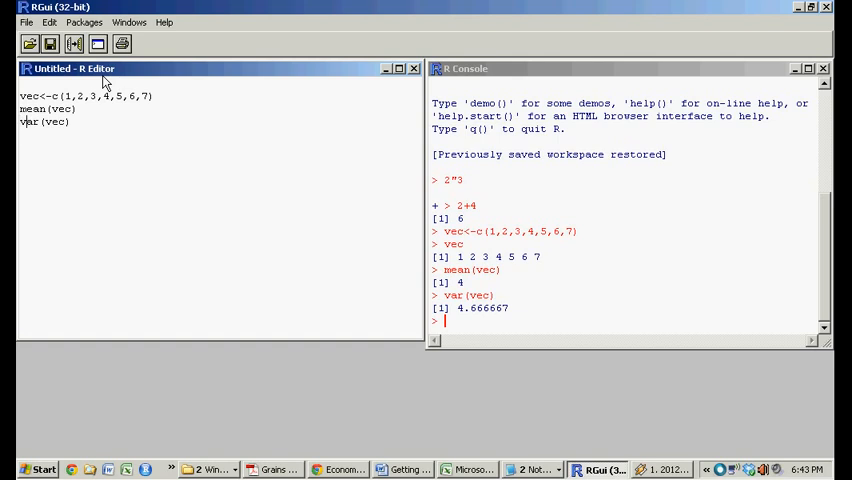
type("sd(")
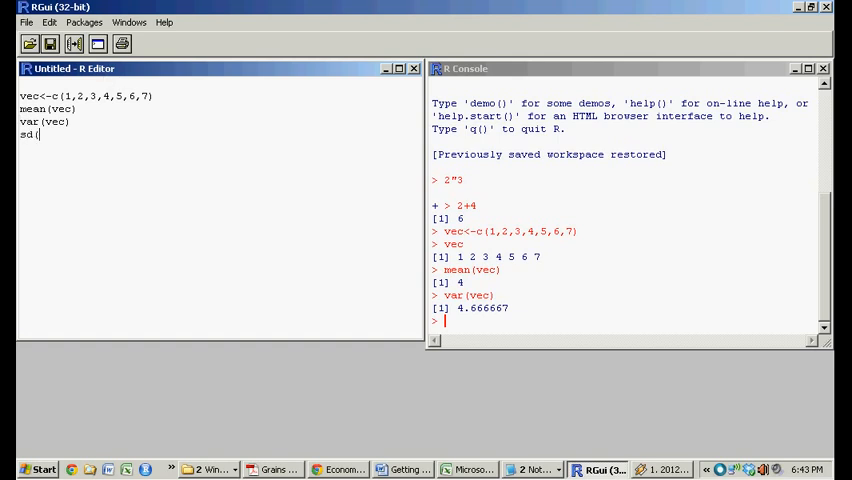
type("vec)")
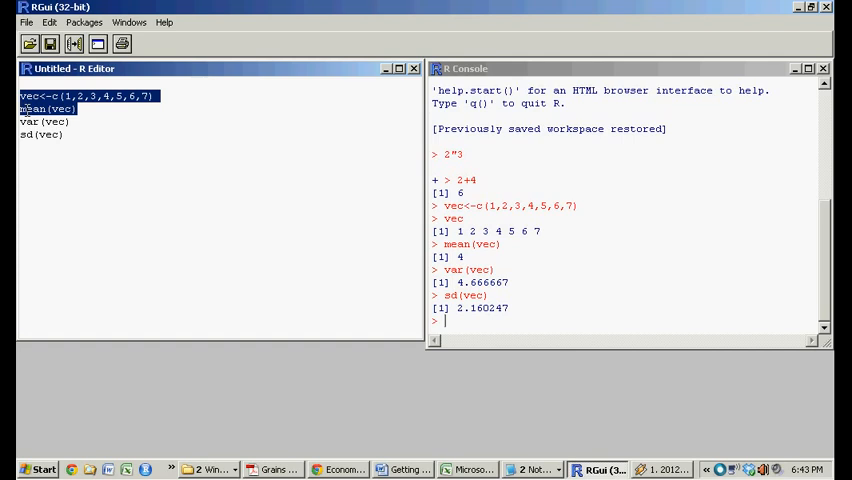
Select the vec lines in the R Editor and re-run them in the console
double_click(56, 108)
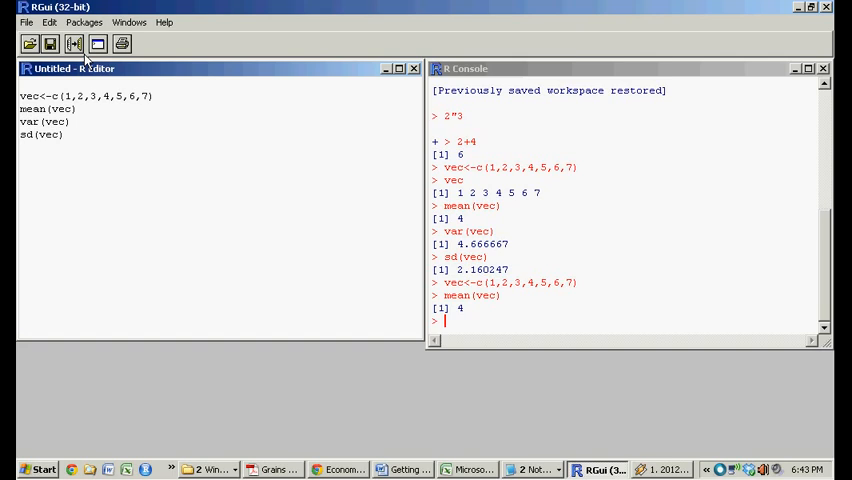
double_click(455, 282)
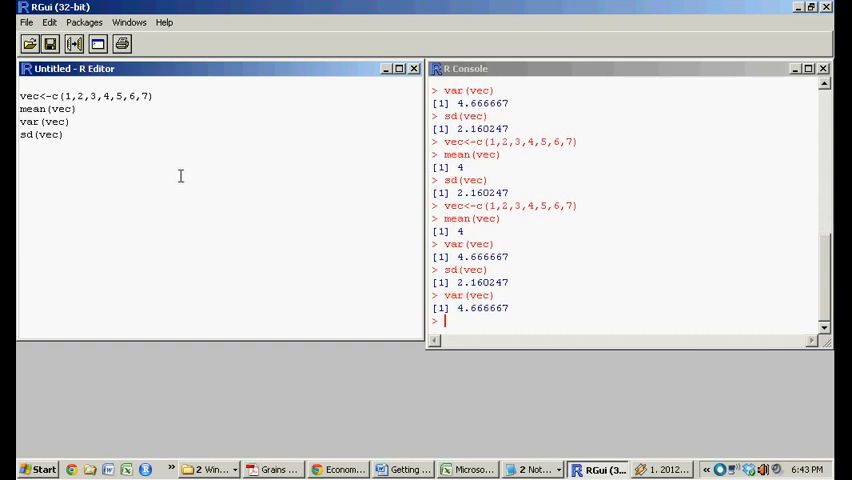
left_click(500, 320)
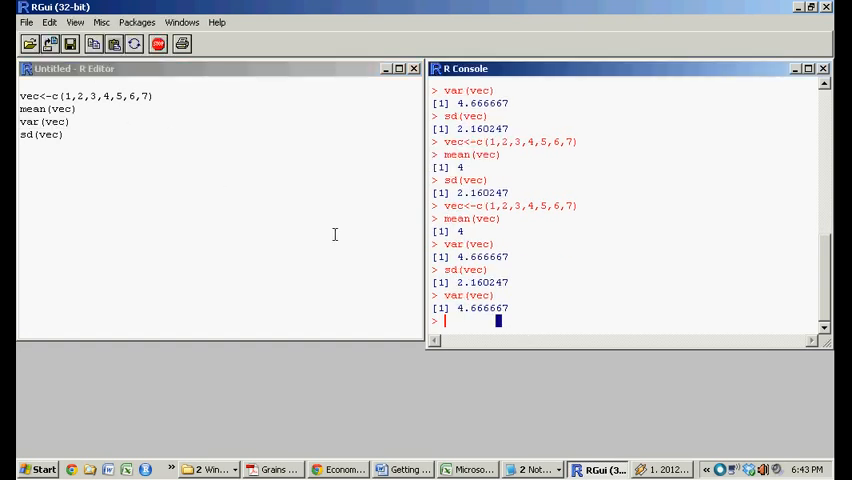
double_click(29, 95)
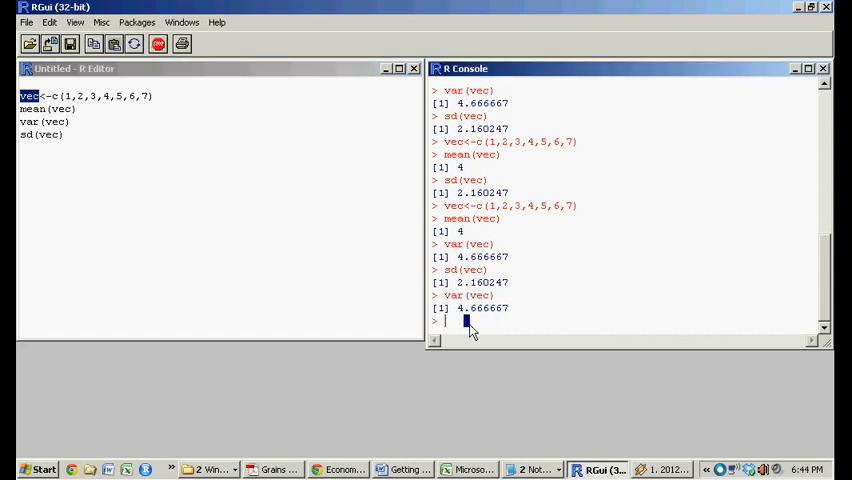
left_click(303, 197)
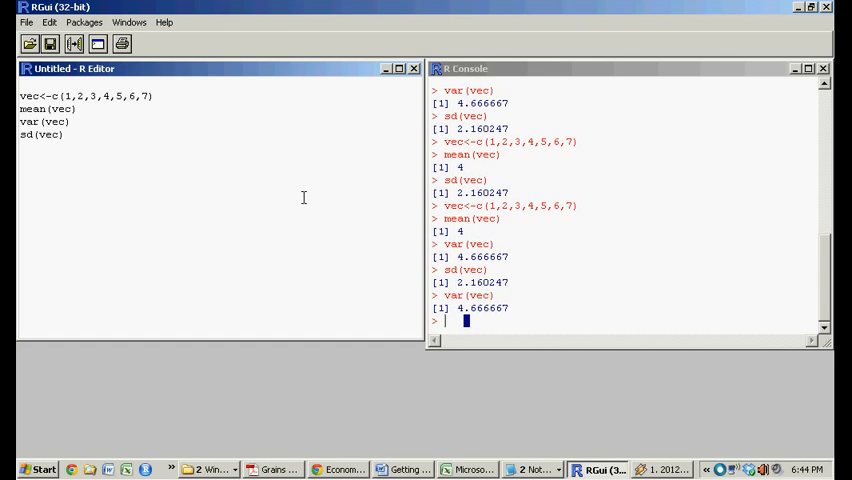
Browse Windows Explorer to My Documents > video record > Intro to R Video
left_click(64, 134)
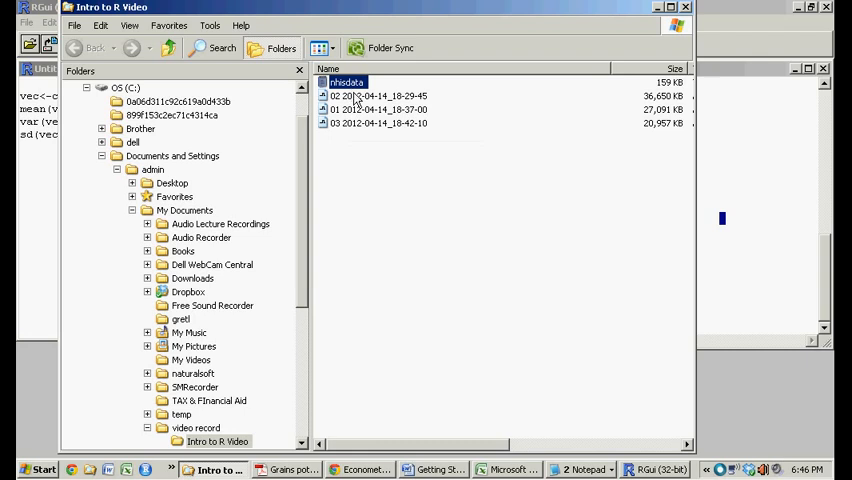
View nhisdata in Notepad, showing HHX, SEX, BMI, height and weight columns, then close it
double_click(347, 82)
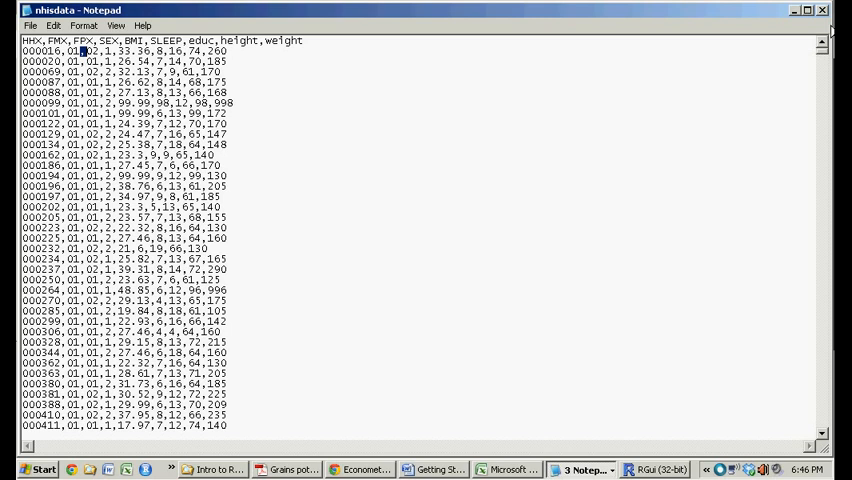
left_click(210, 469)
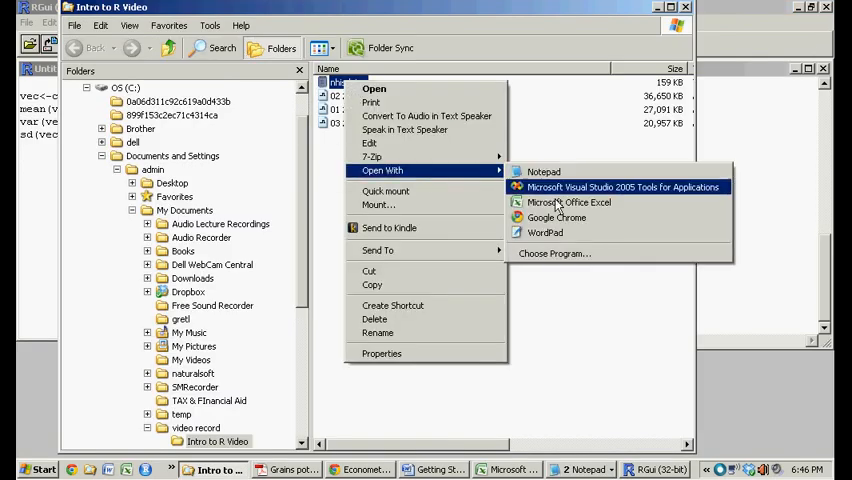
Open nhisdata in Microsoft Office Excel past the warning and select the HHX, SEX, BMI headers
left_click(571, 202)
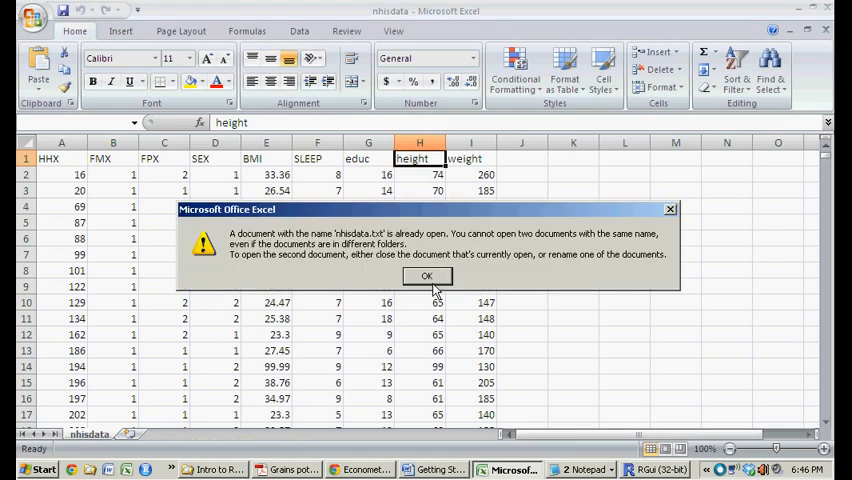
left_click(427, 276)
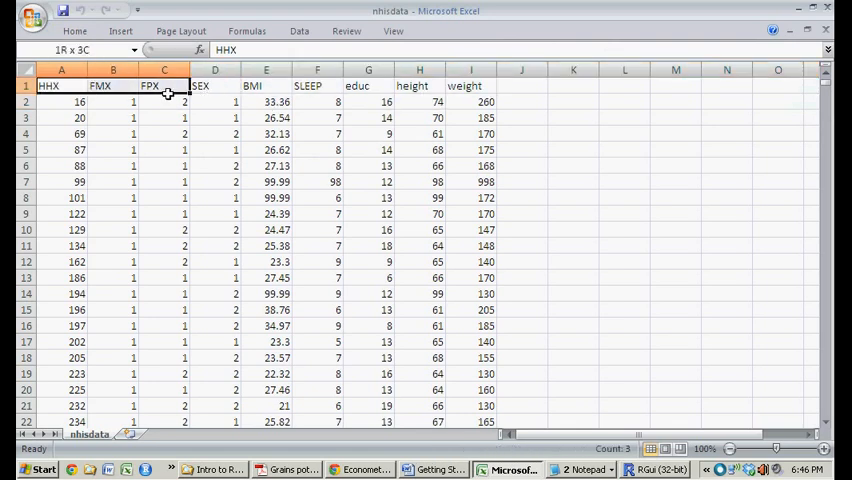
left_click(61, 86)
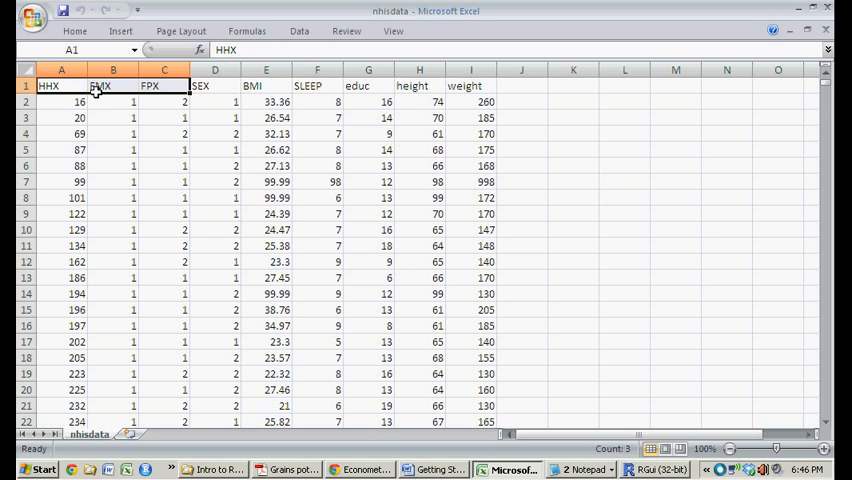
left_click(215, 85)
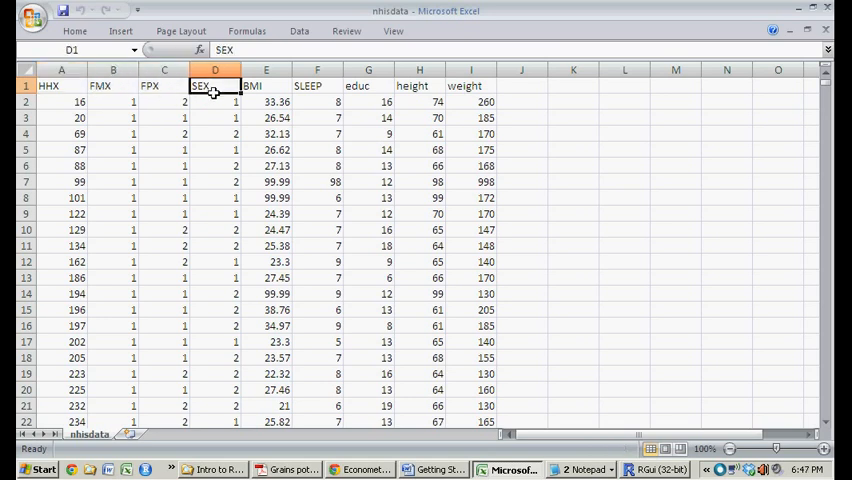
left_click_drag(215, 101, 215, 165)
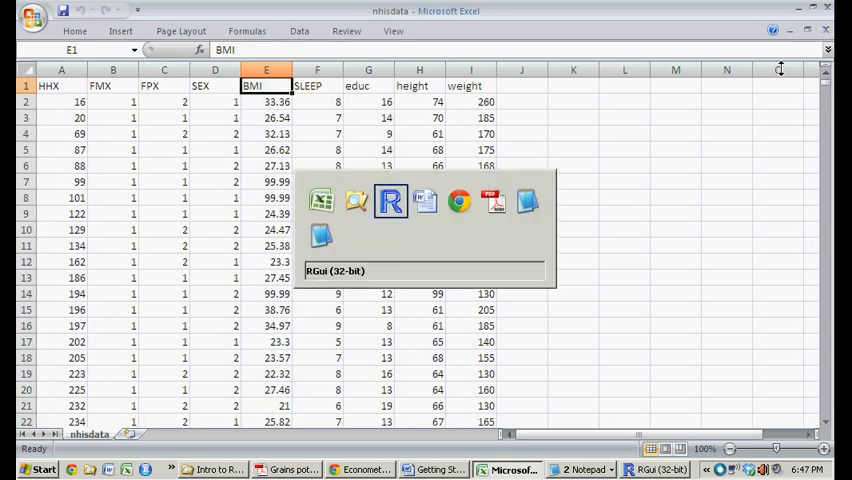
Switch to RGui for the nhisdata.txt load attempt, then return to the Explorer folder
left_click(390, 202)
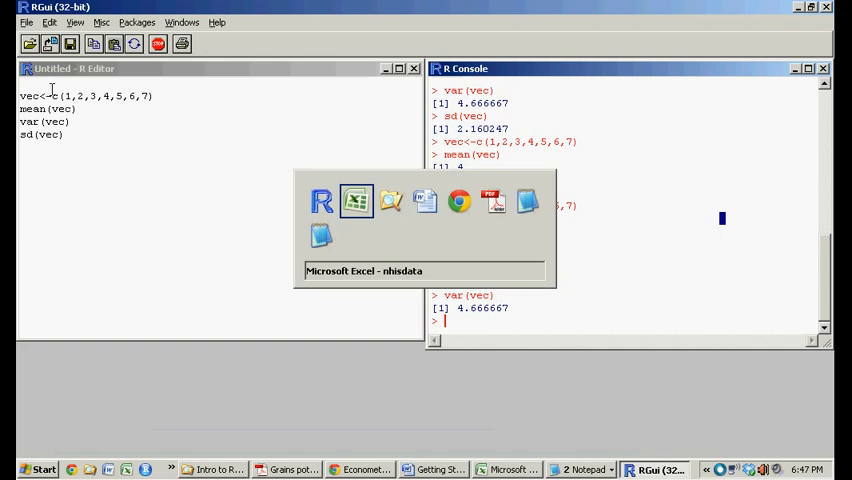
left_click(210, 469)
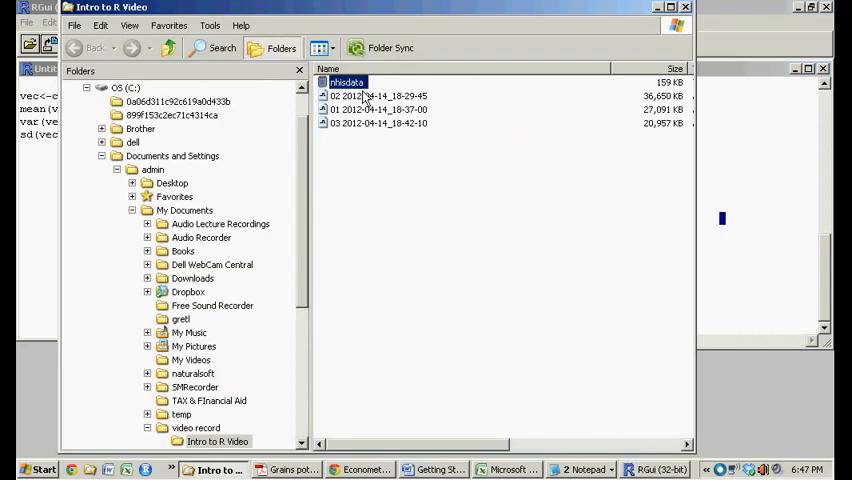
mouse_move(785, 258)
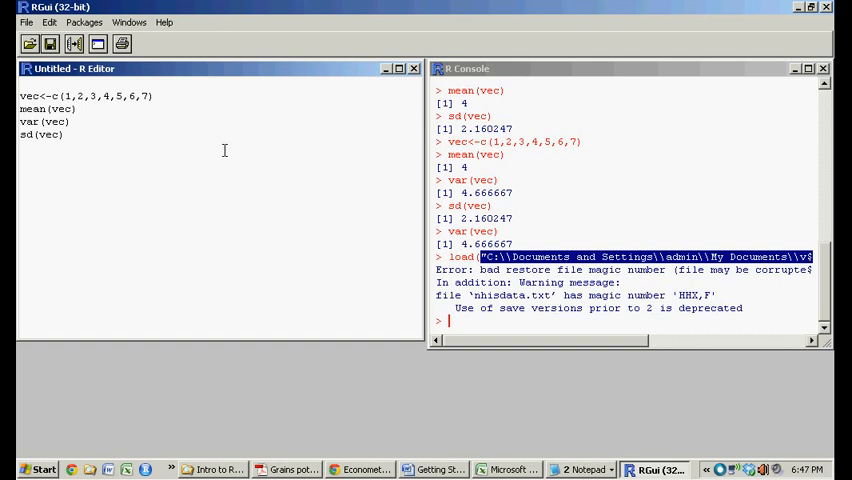
Type NHIS<-read.csv on a new script line, correcting a mistyped variable name
type("NHIS")
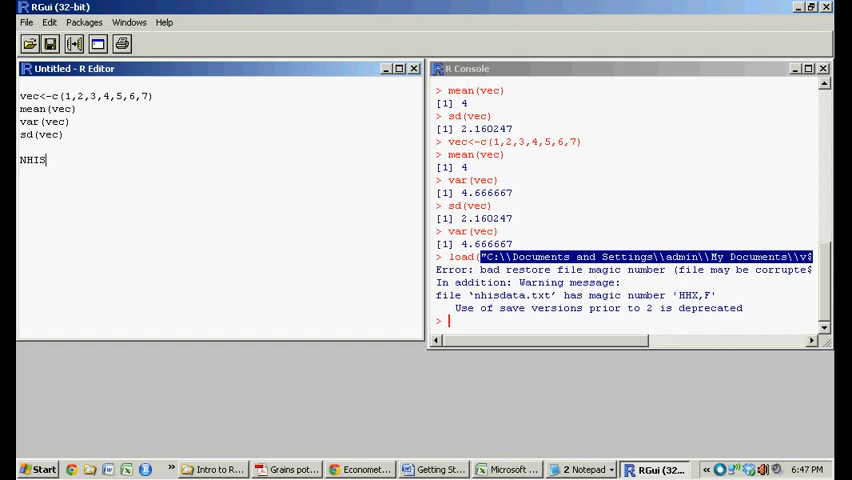
type("<")
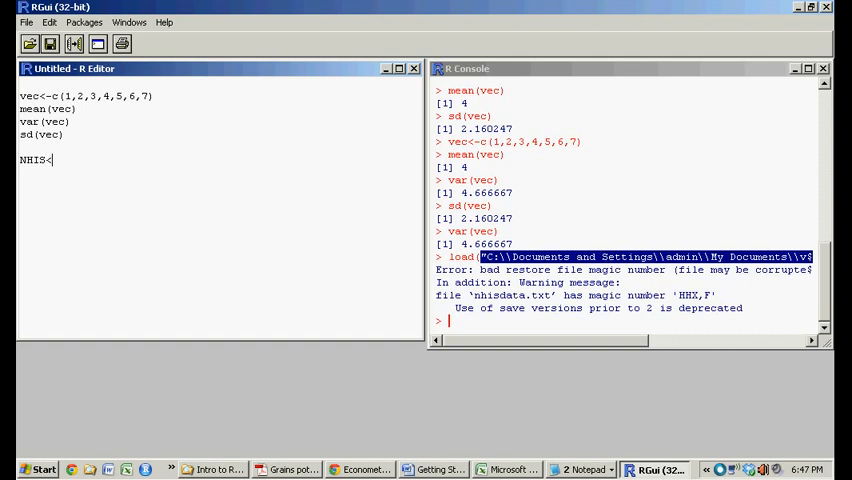
type("data<-")
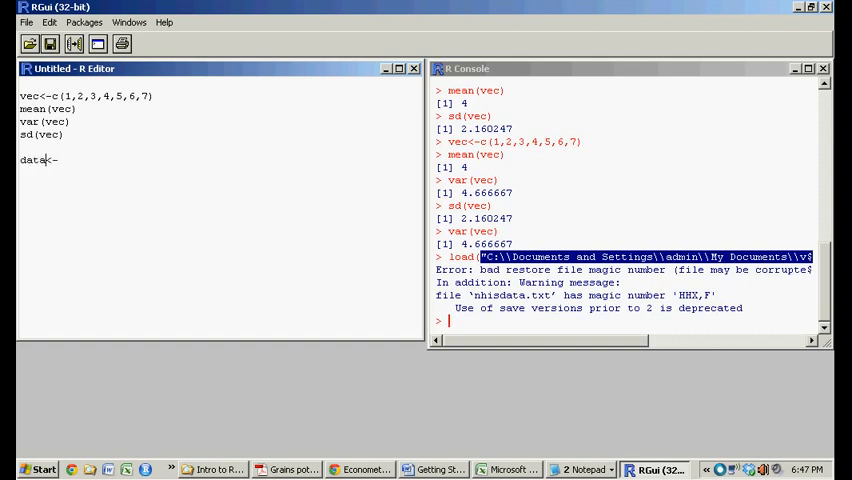
key("BackSpace")
type("NHIS")
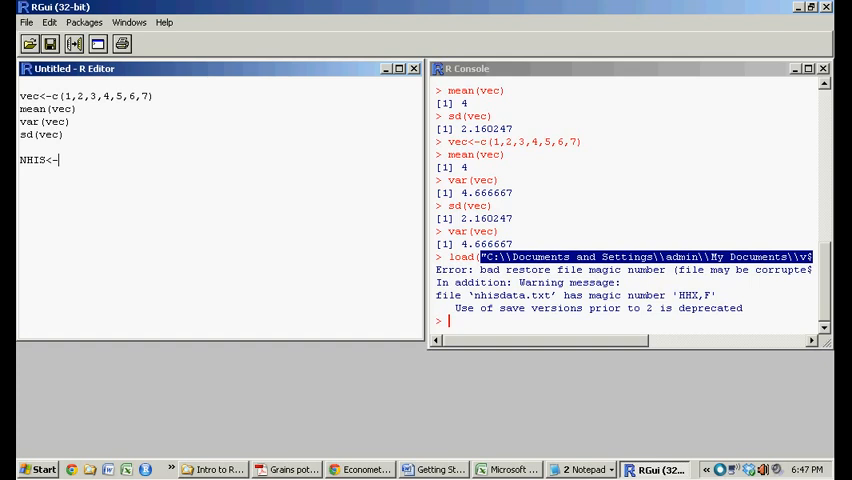
type("read.")
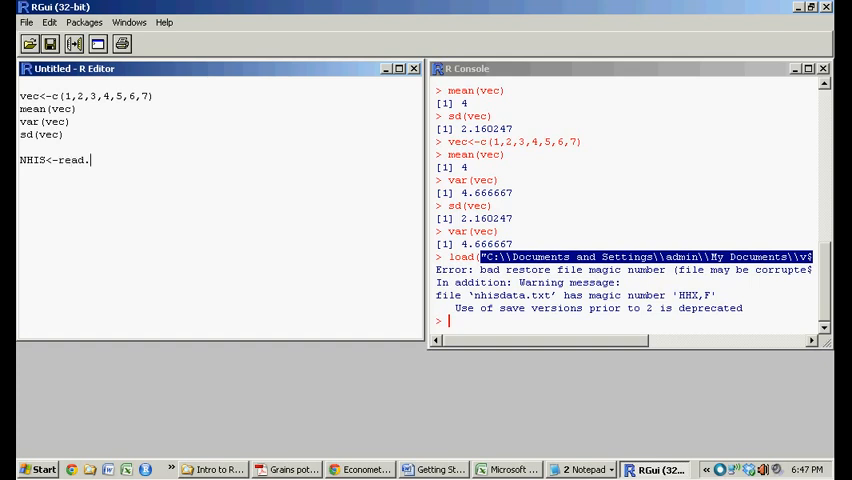
type("csv")
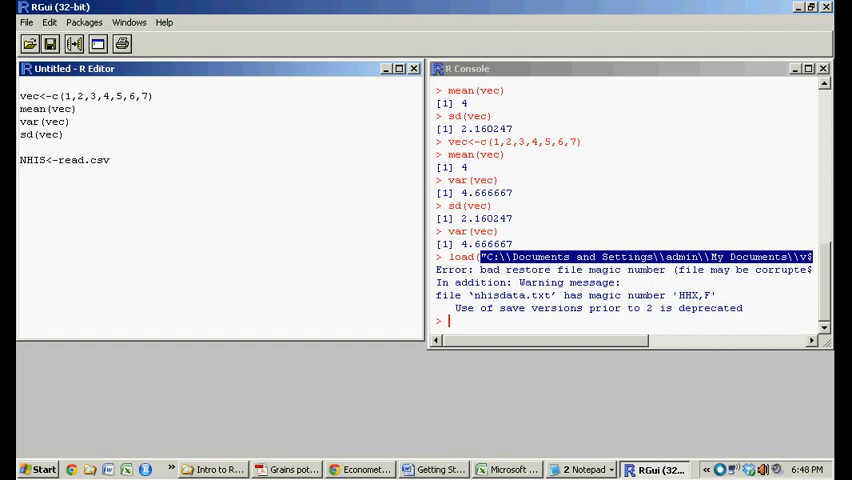
double_click(98, 160)
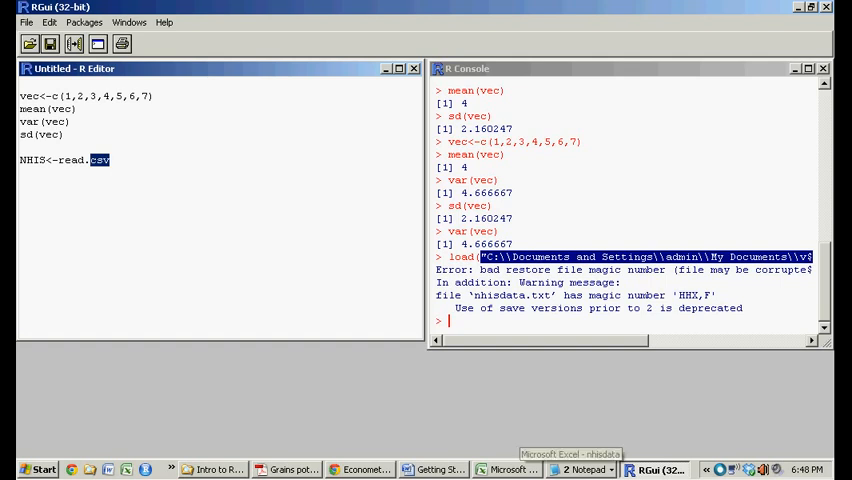
left_click(585, 469)
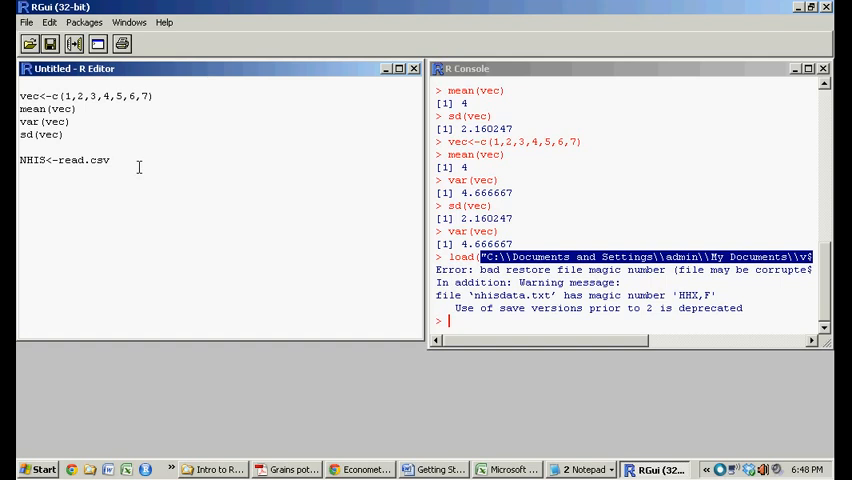
Finish the line as read.csv("path\\nhisdata.txt", header=T) and run it
type("(")
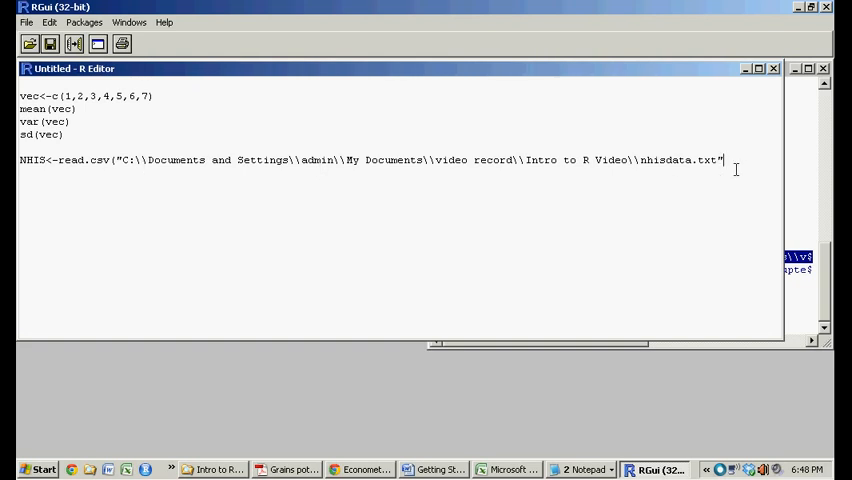
type(",")
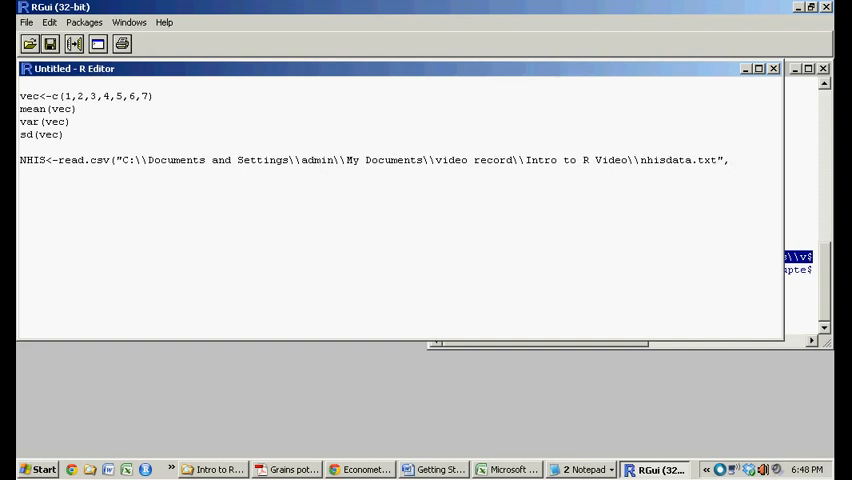
type("hea")
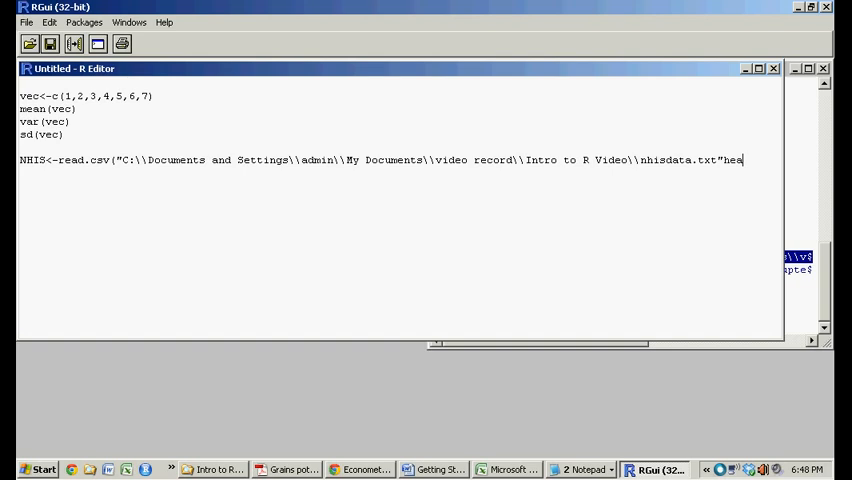
key("BackSpace")
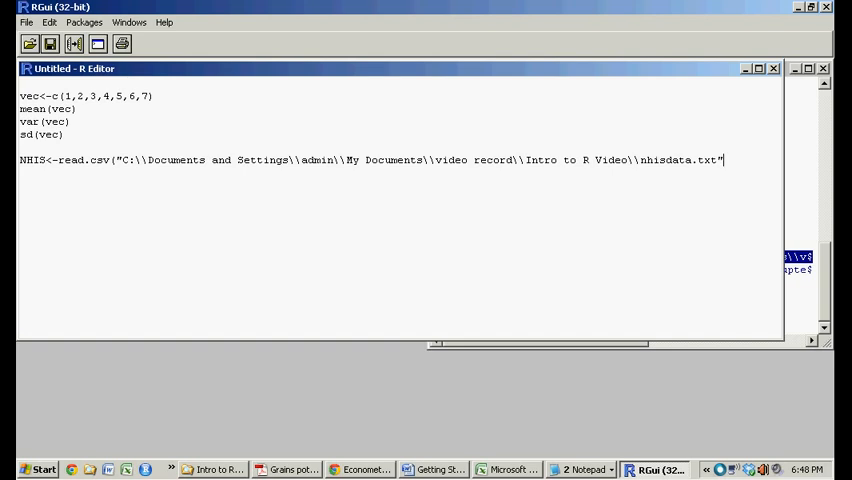
type(",header")
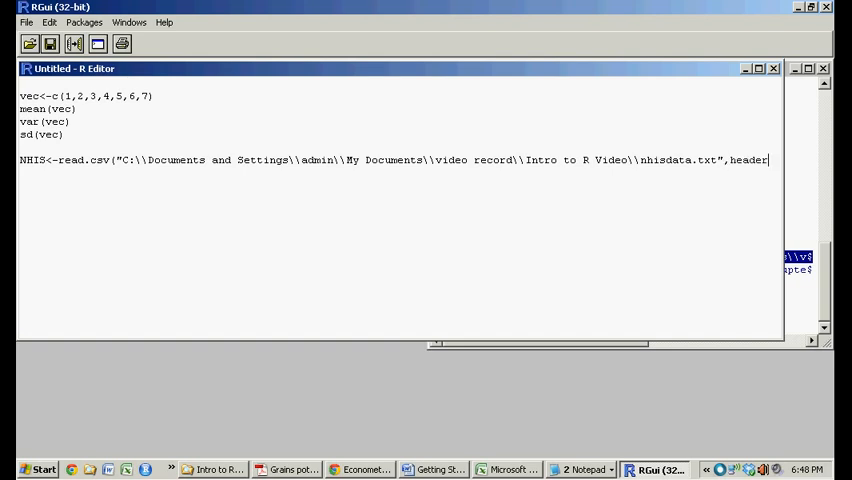
type("=T")
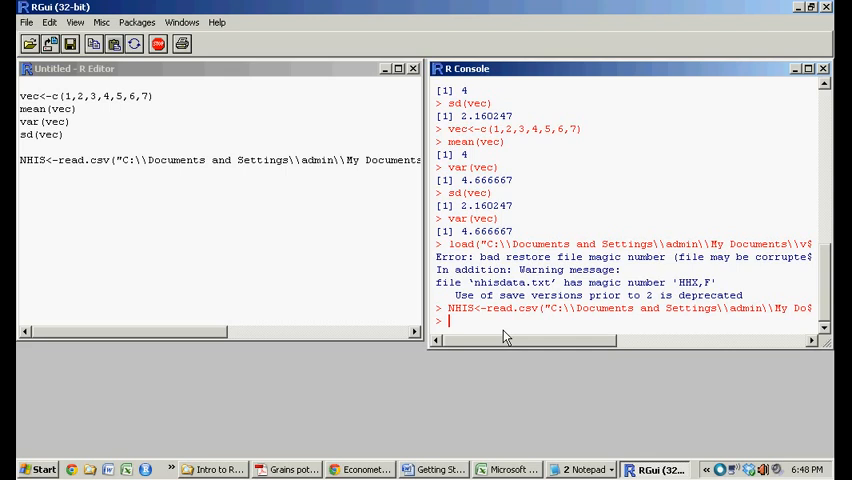
Print NHIS and scroll through its roughly 4,785 printed rows
type("N")
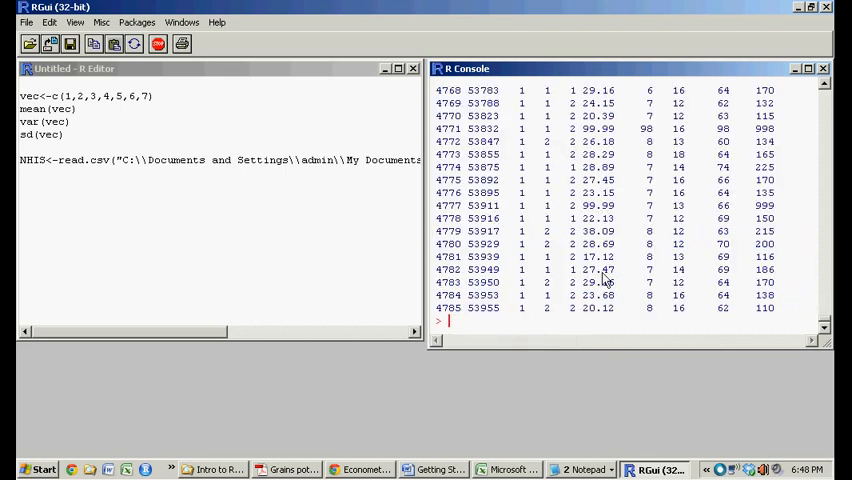
scroll("up", 3)
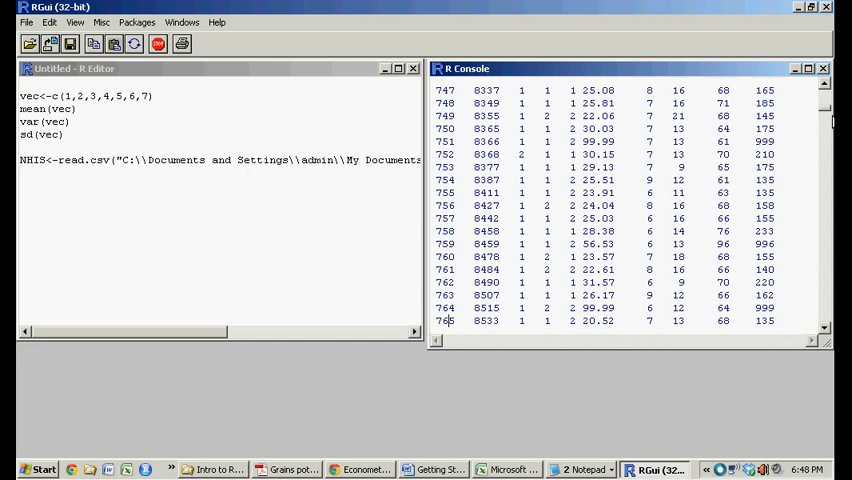
scroll("up", 3)
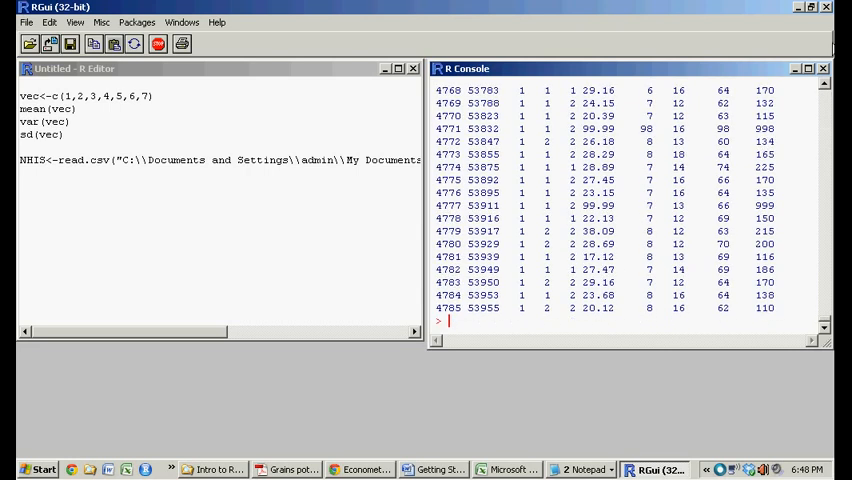
scroll("up", 3)
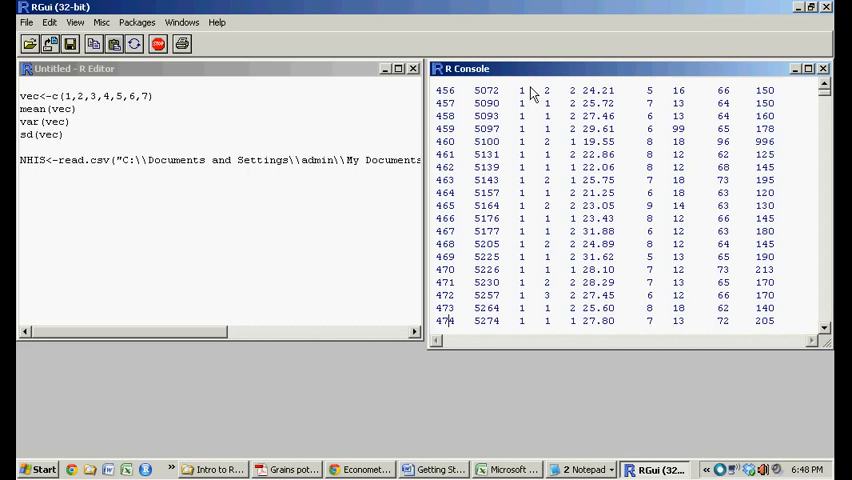
mouse_move(540, 240)
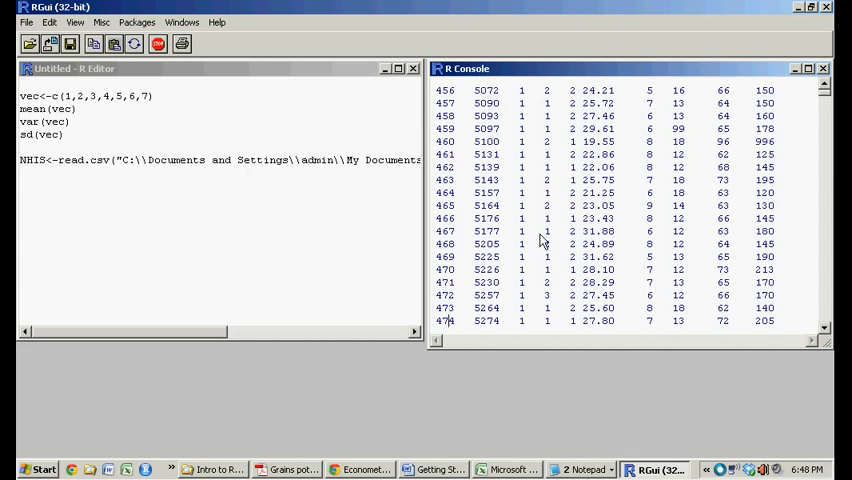
scroll("down", 3)
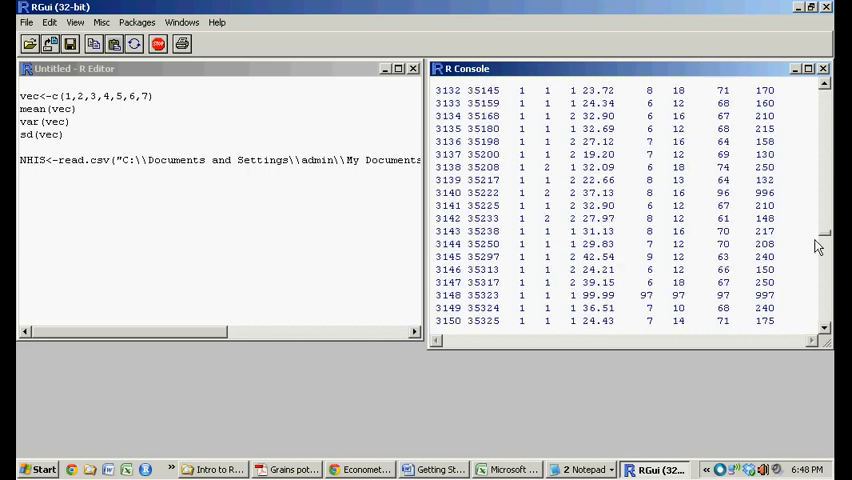
scroll("down", 3)
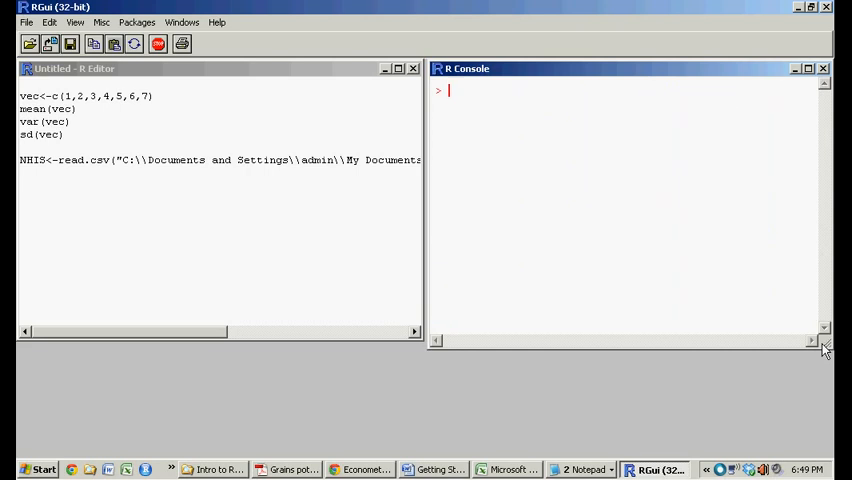
Re-run the full-path read.csv line and try load() on nhisdata.txt, both producing errors
type("adskjfaskjld")
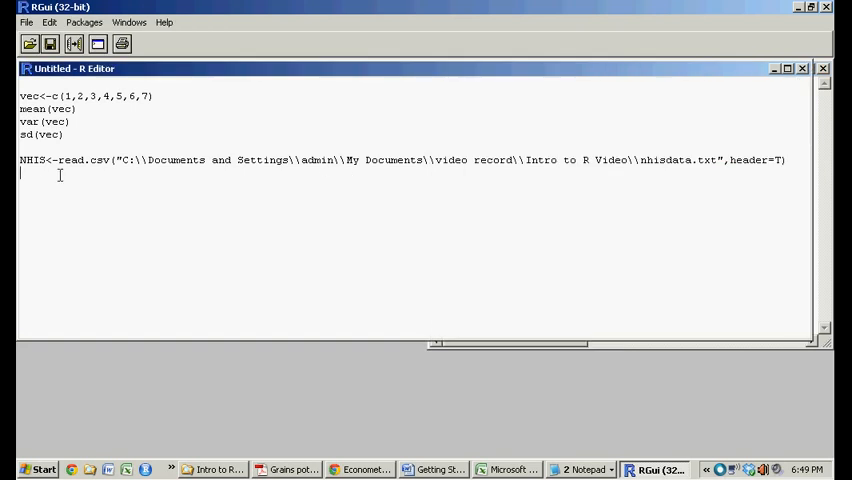
double_click(32, 160)
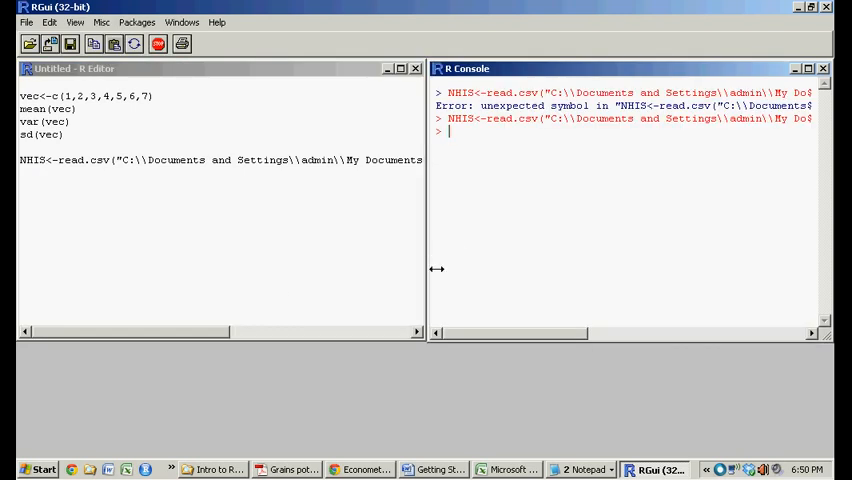
left_click(211, 469)
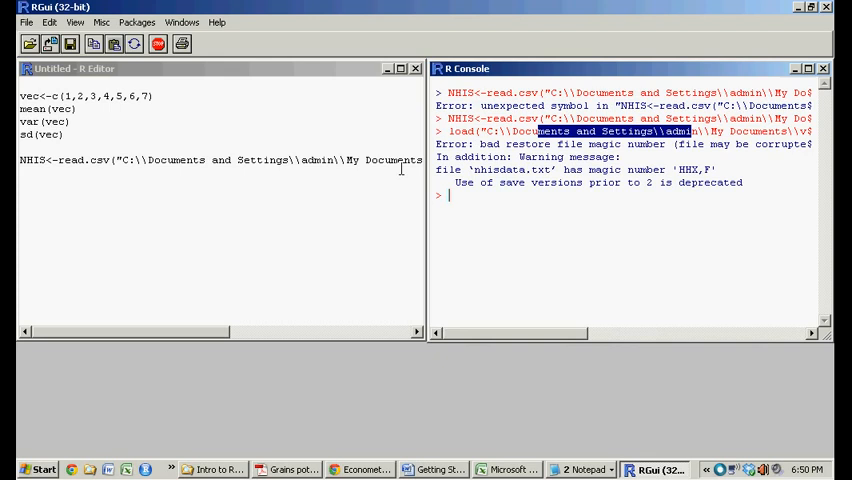
left_click(26, 22)
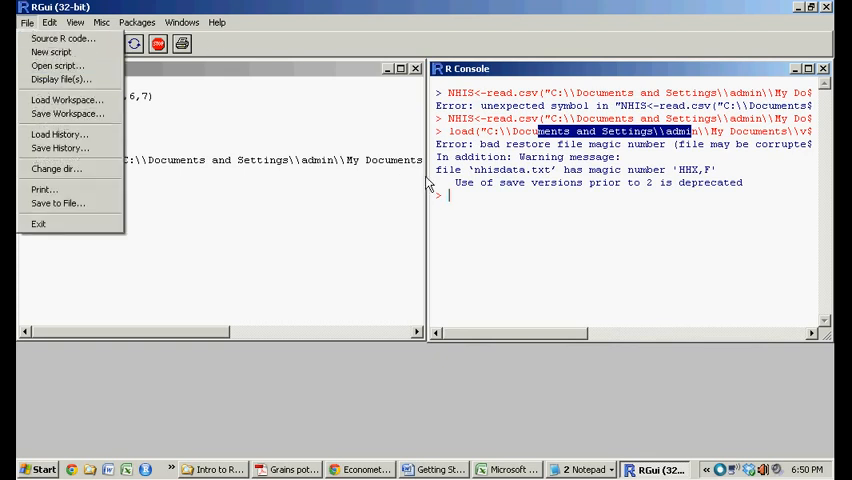
Set the working directory to Intro to R Video and trim the import to "nhisdata.txt"
left_click(27, 22)
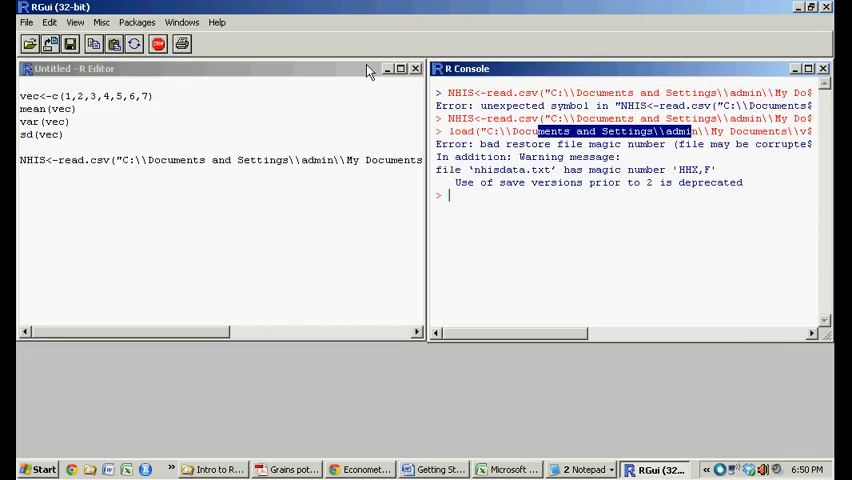
left_click(26, 22)
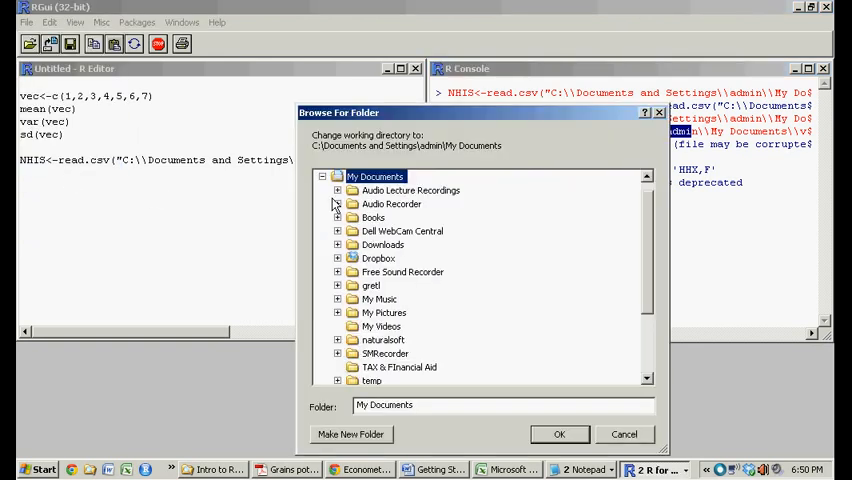
scroll("down", 3)
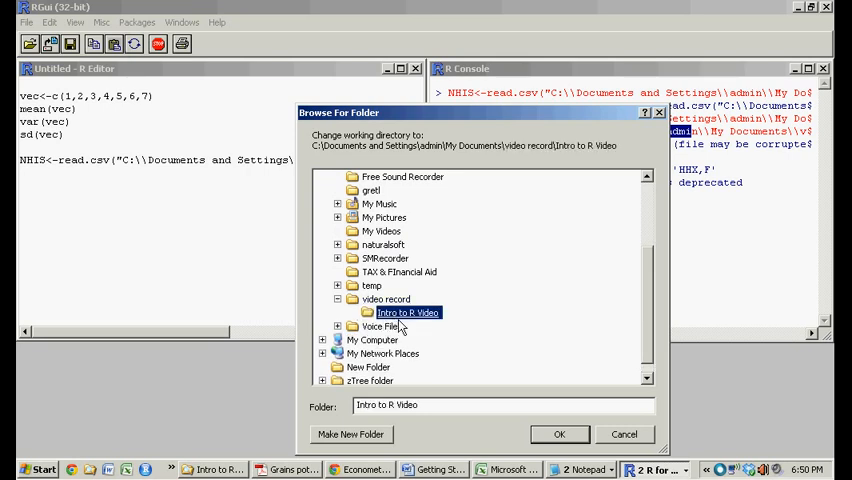
mouse_move(417, 328)
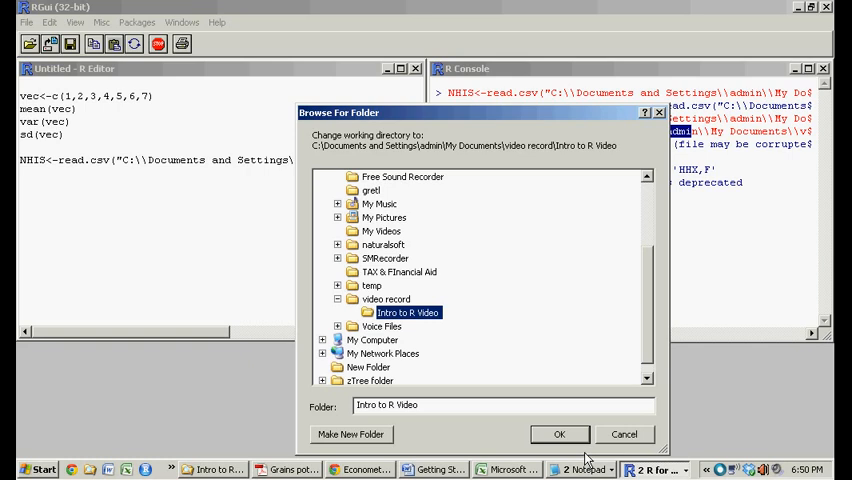
left_click(559, 434)
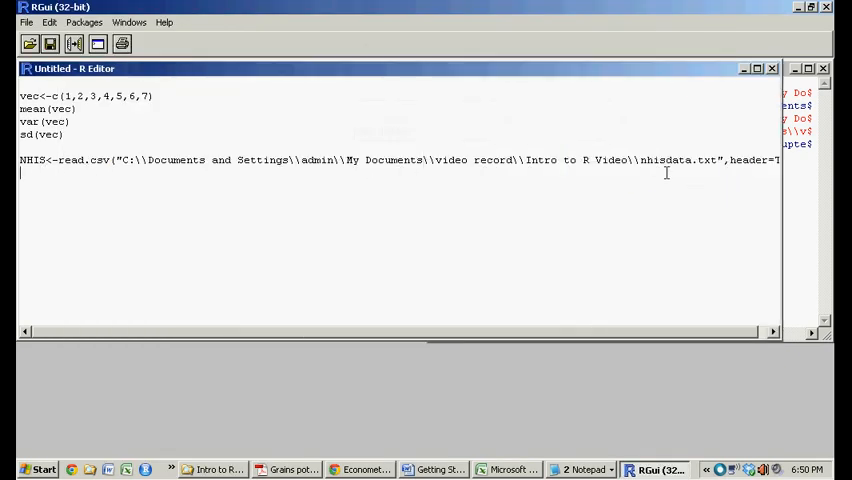
left_click_drag(418, 160, 638, 160)
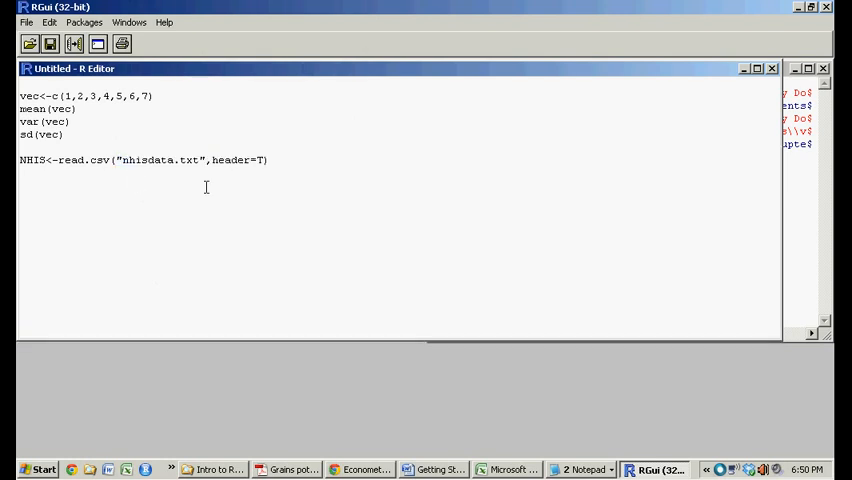
triple_click(140, 160)
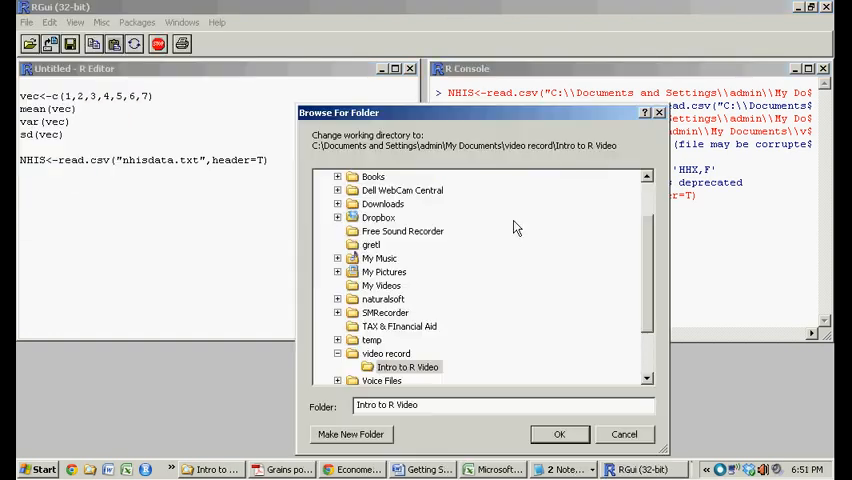
Change directory to video record and rerun the import, which fails with 'cannot open file'
left_click(386, 353)
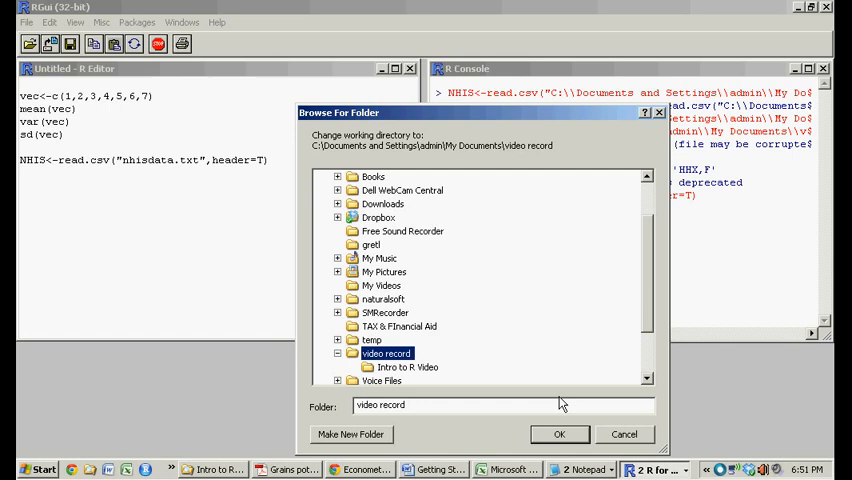
left_click(559, 434)
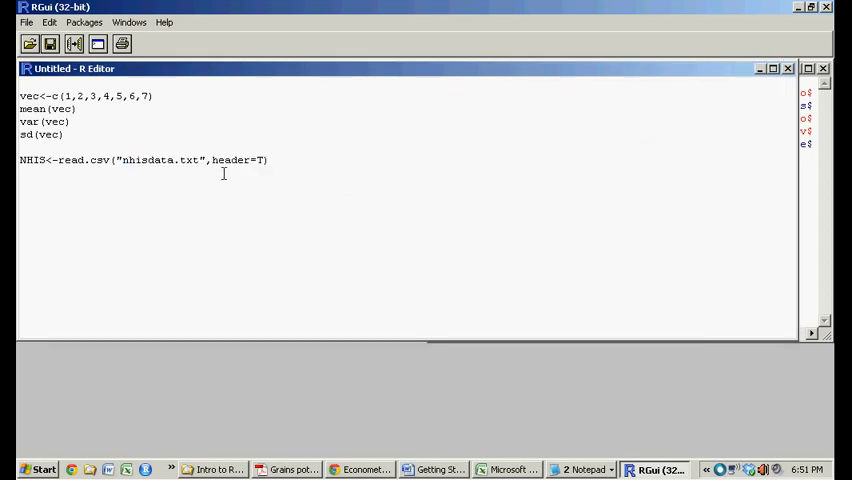
triple_click(140, 160)
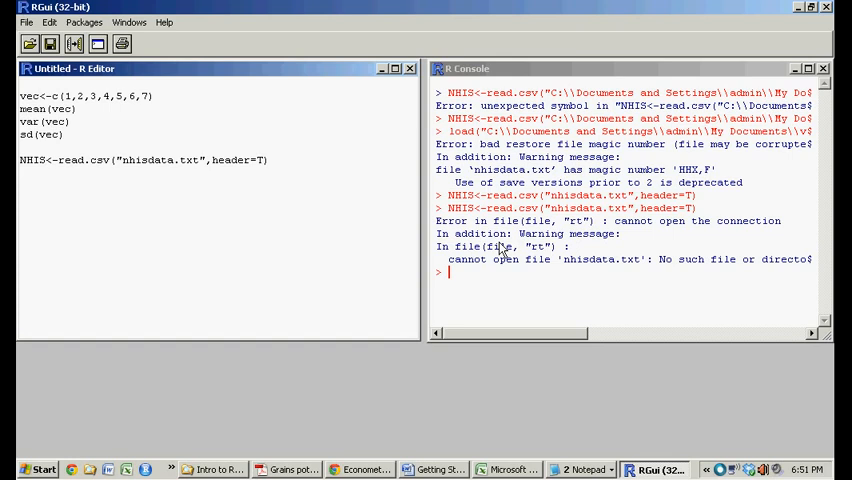
mouse_move(737, 236)
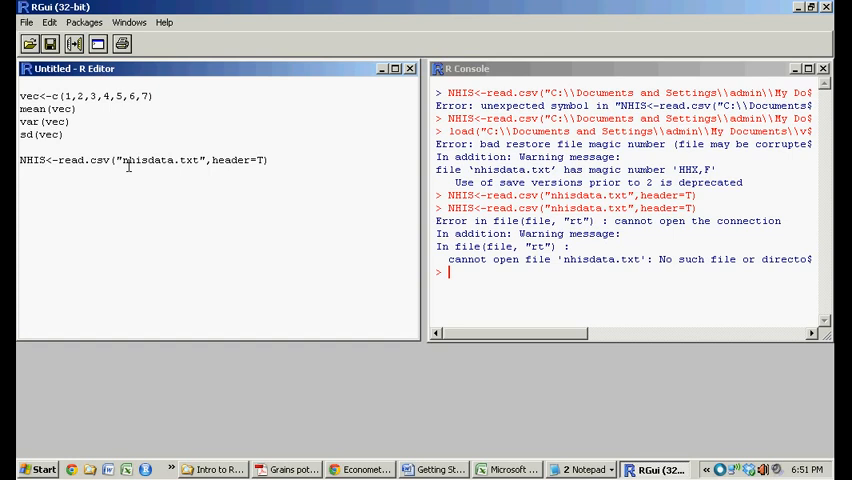
double_click(155, 160)
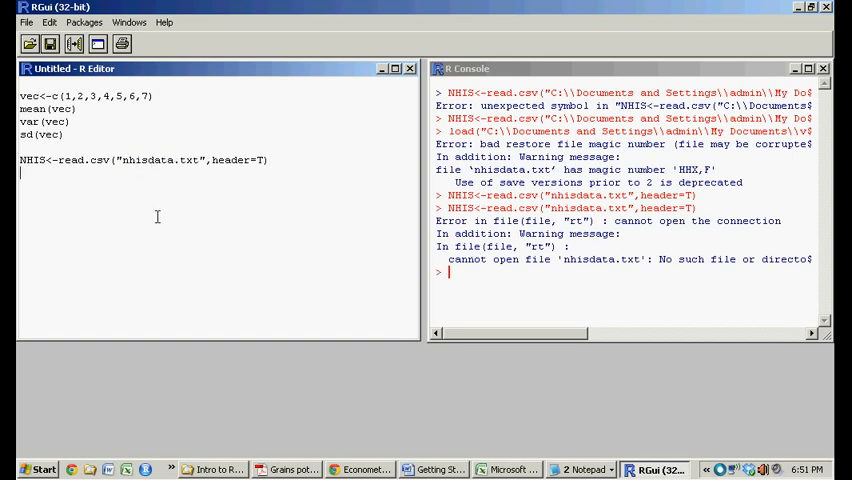
double_click(162, 160)
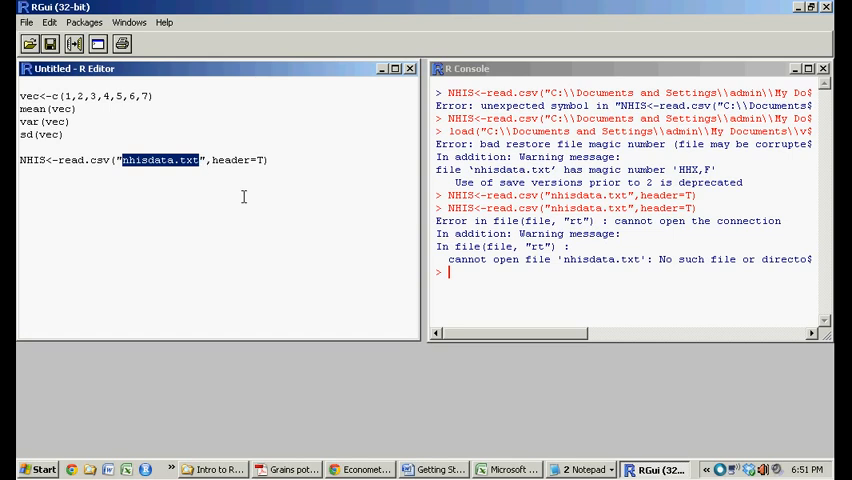
left_click(440, 469)
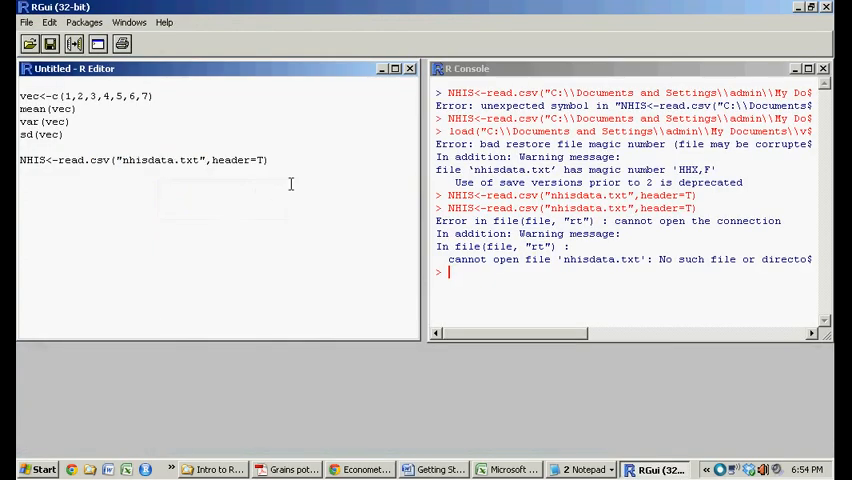
Add str(NHIS) and summary() lines, run str(NHIS), and inspect the 4785×9 structure output
type("str")
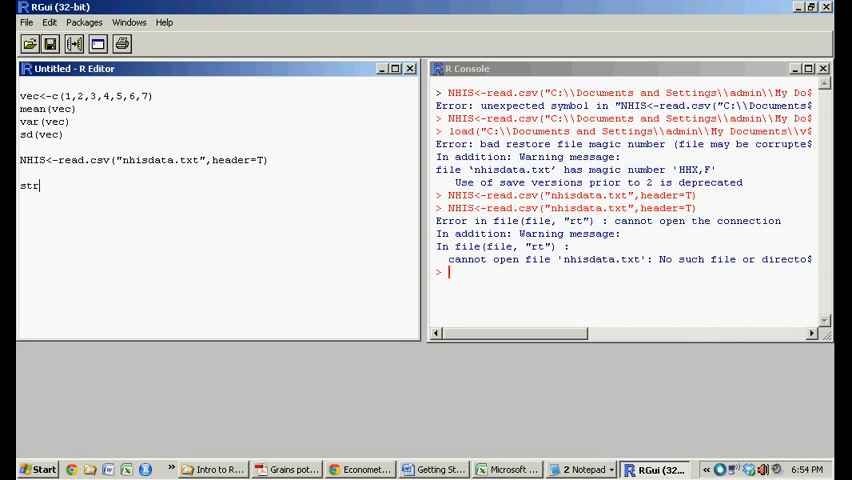
type("()")
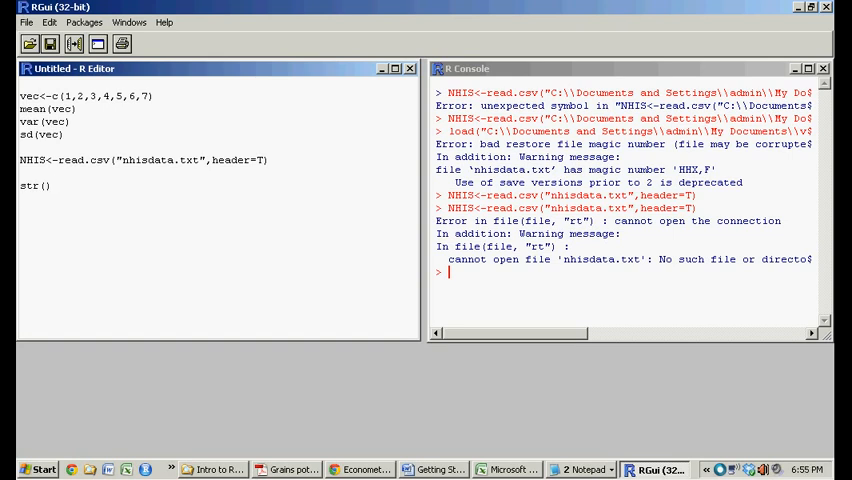
type("summary(")
type("fix()")
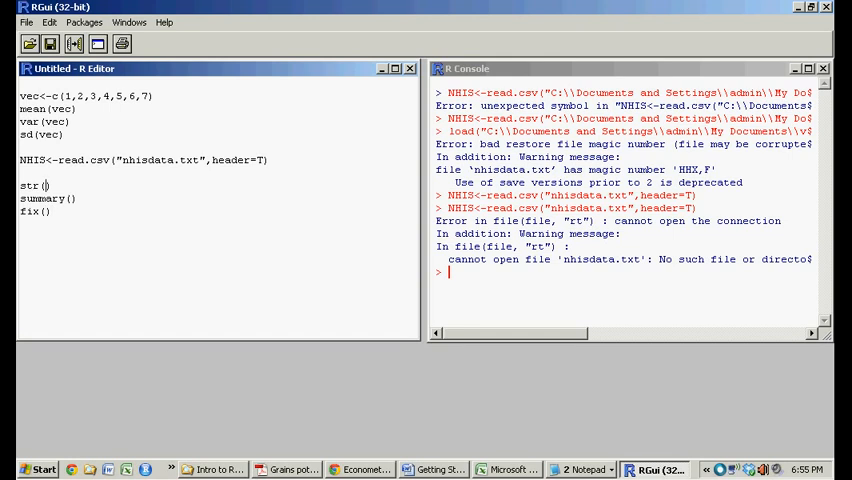
double_click(58, 185)
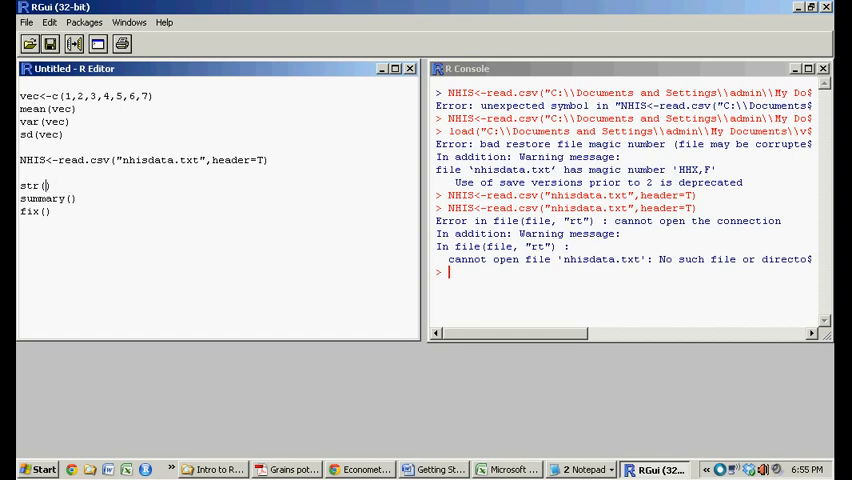
type("NHIS")
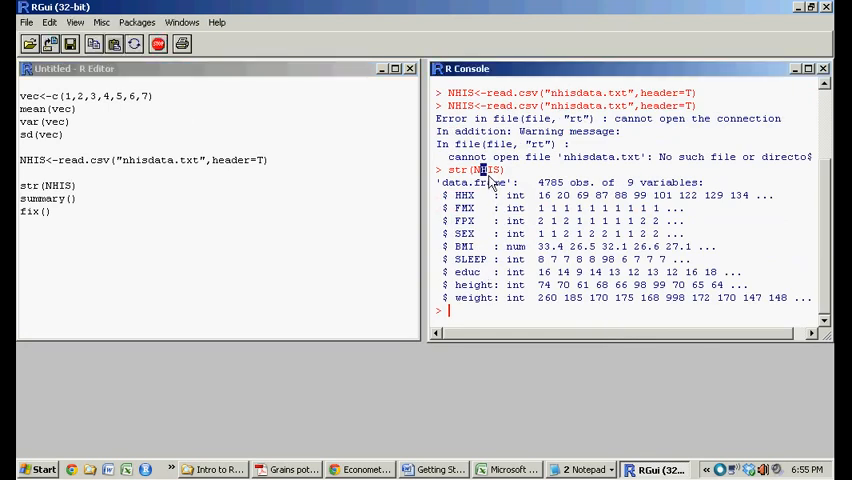
double_click(485, 169)
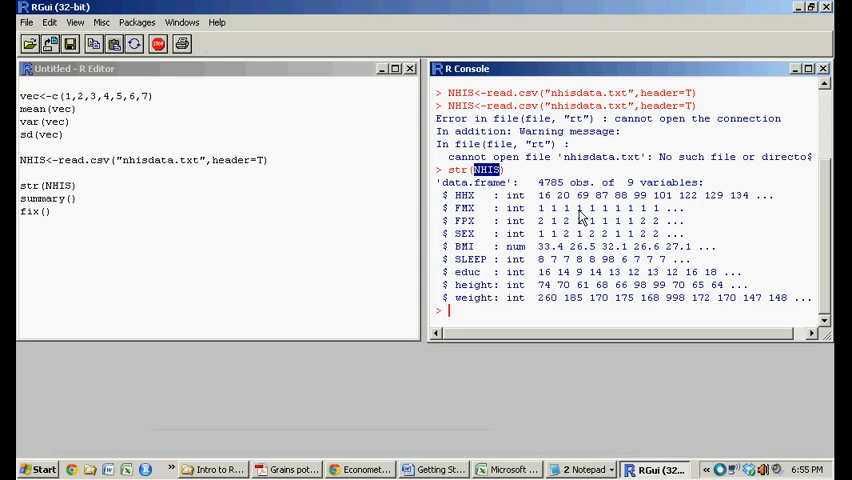
mouse_move(472, 302)
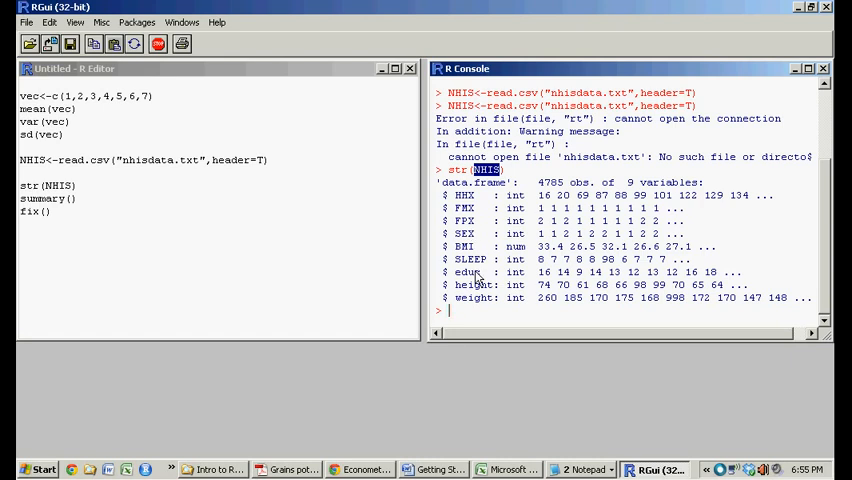
mouse_move(557, 245)
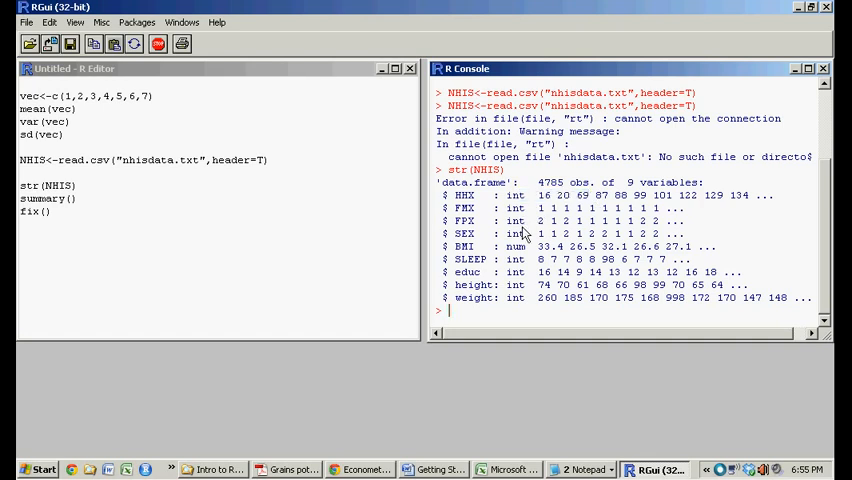
double_click(542, 246)
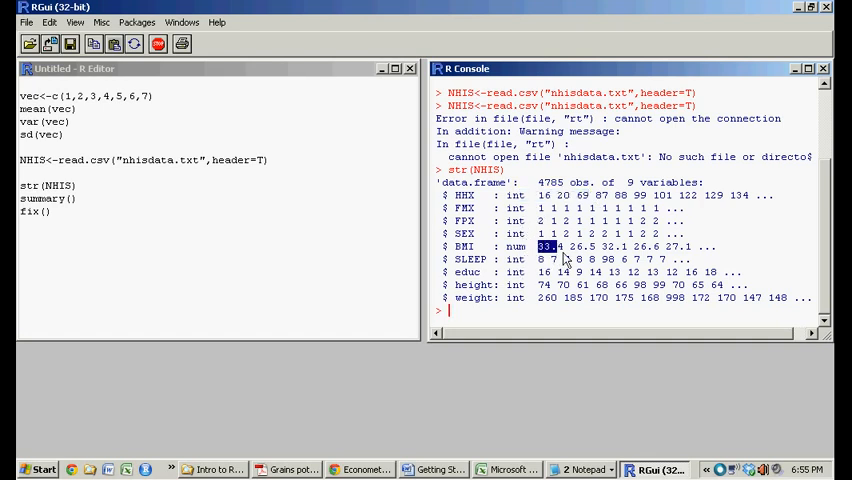
mouse_move(528, 278)
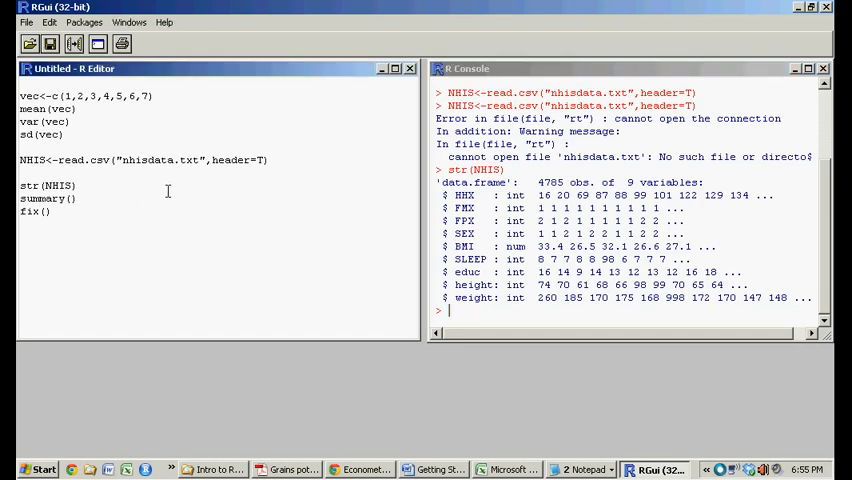
Run summary(NHIS) and point out the maximum BMI in the statistics
type("NHIS")
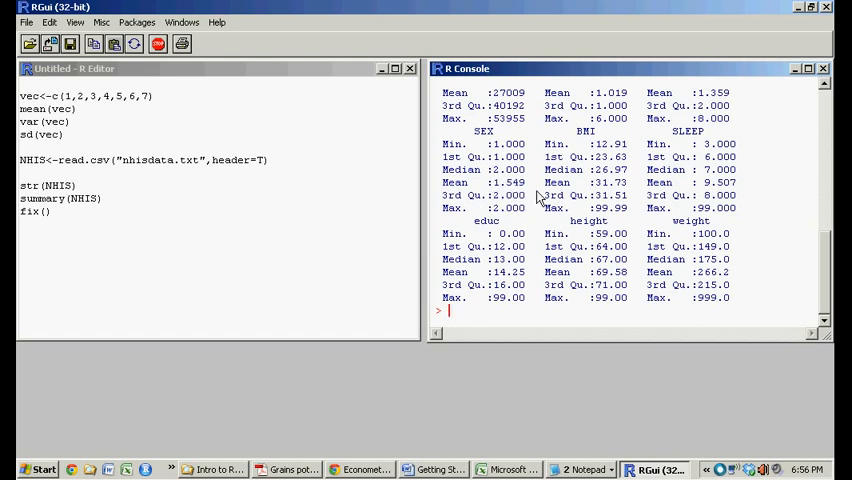
double_click(505, 182)
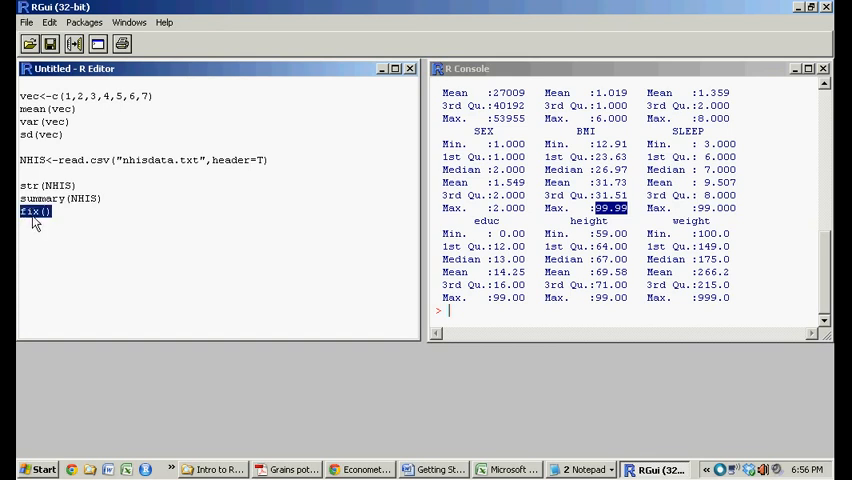
Run fix(NHIS) and scroll the Data Editor to the last row, 4785
type("NHIS")
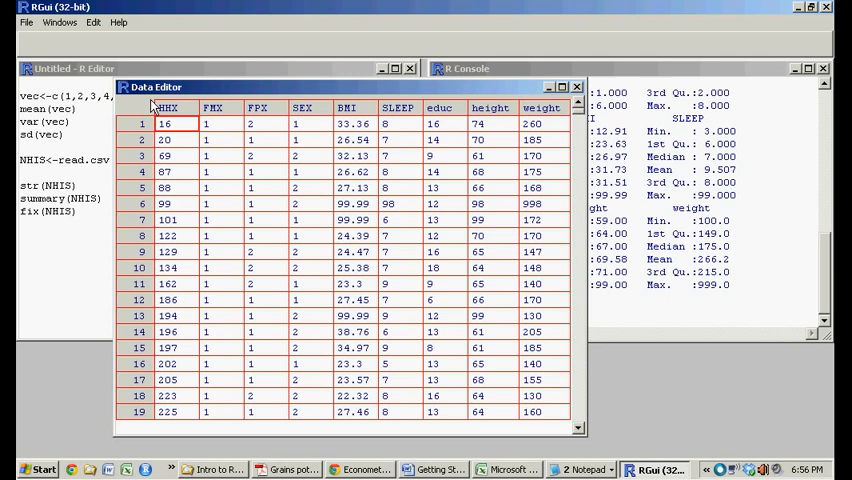
mouse_move(288, 120)
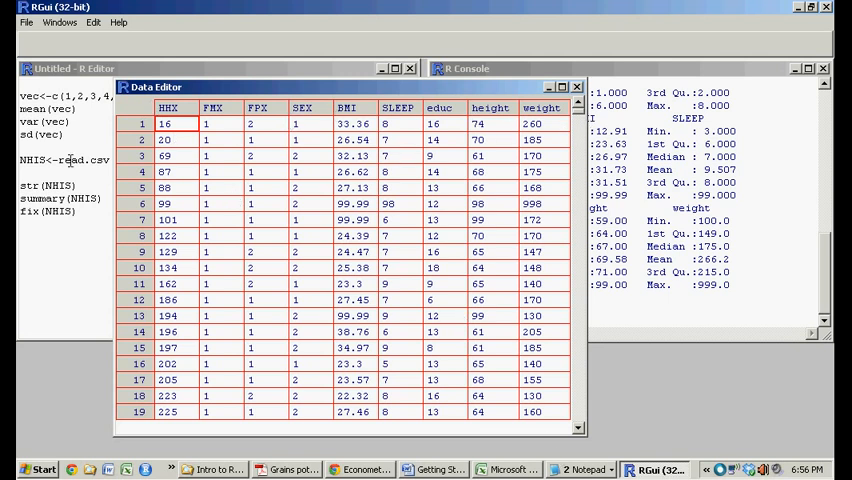
scroll("down", 3)
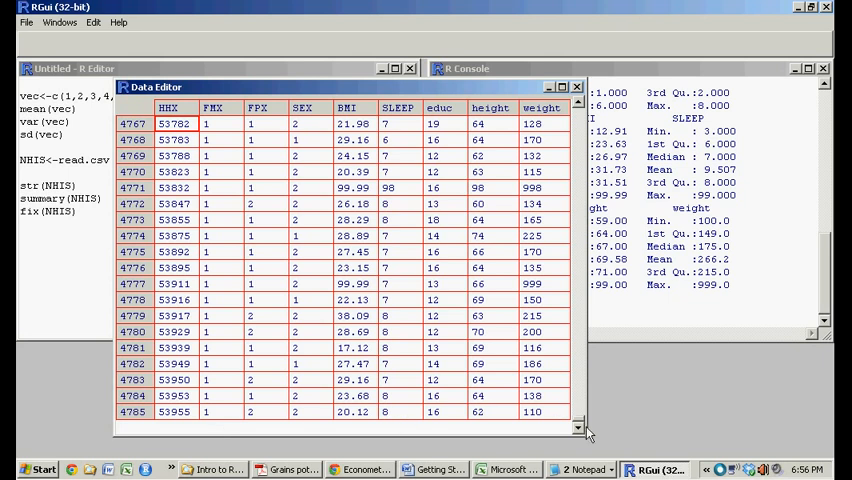
scroll("up", 3)
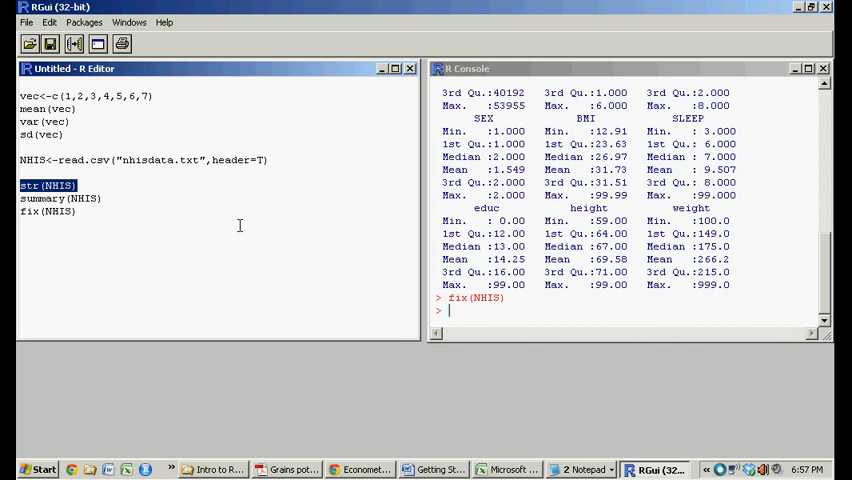
mouse_move(537, 257)
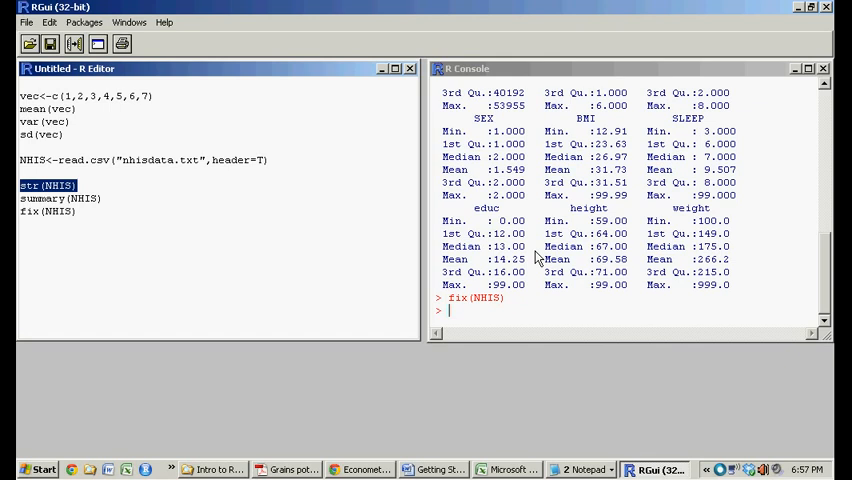
left_click(407, 469)
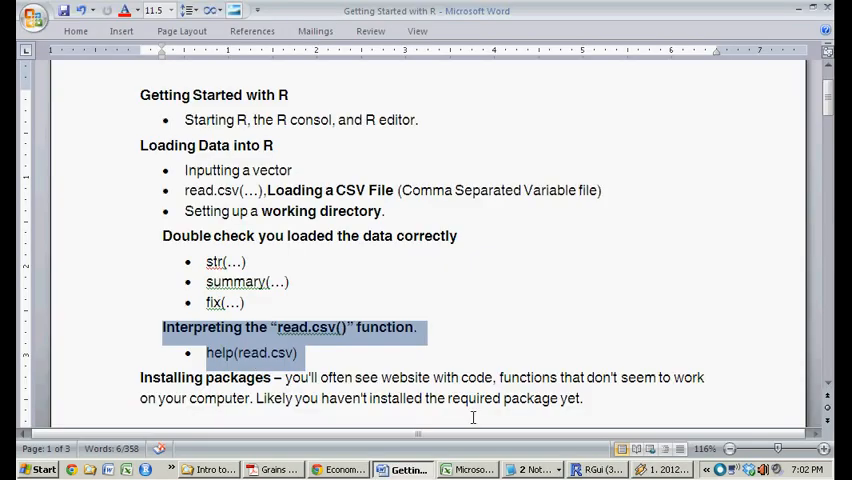
mouse_move(263, 340)
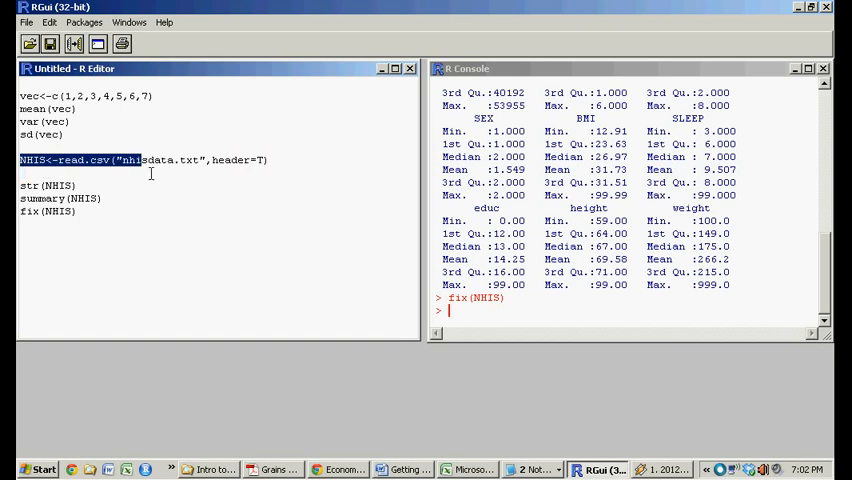
Add and run a ?(read.csv) help line below fix(NHIS)
left_click(228, 160)
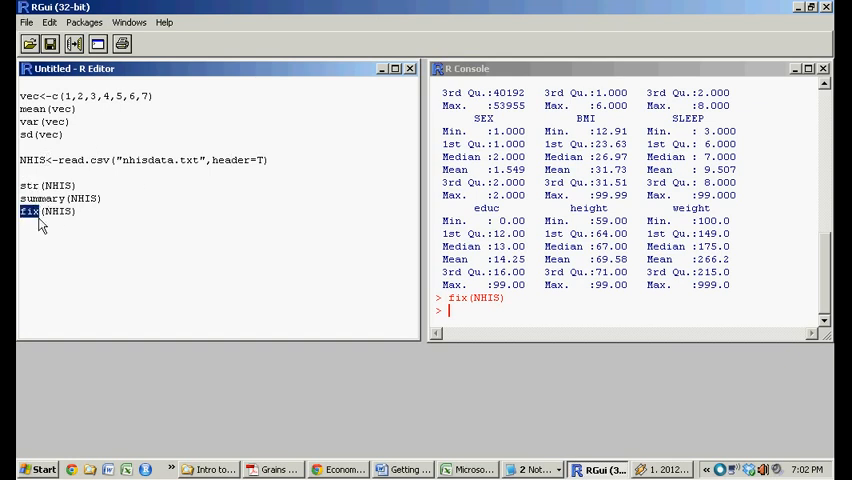
mouse_move(111, 225)
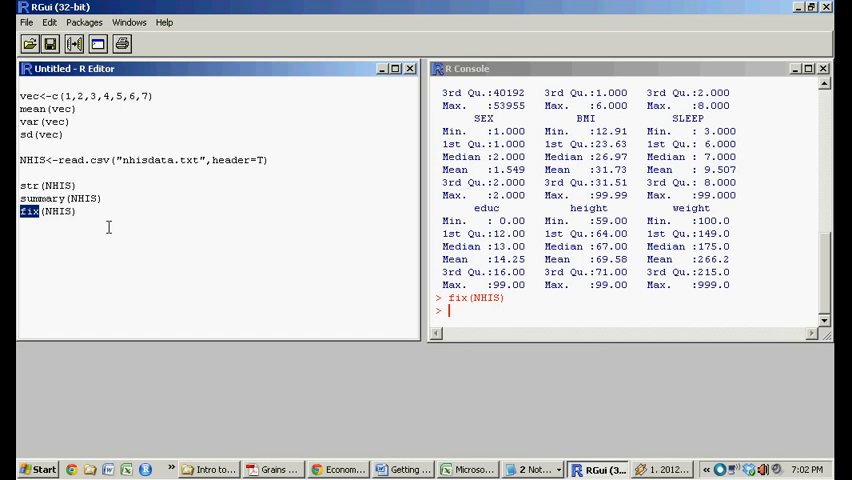
double_click(85, 160)
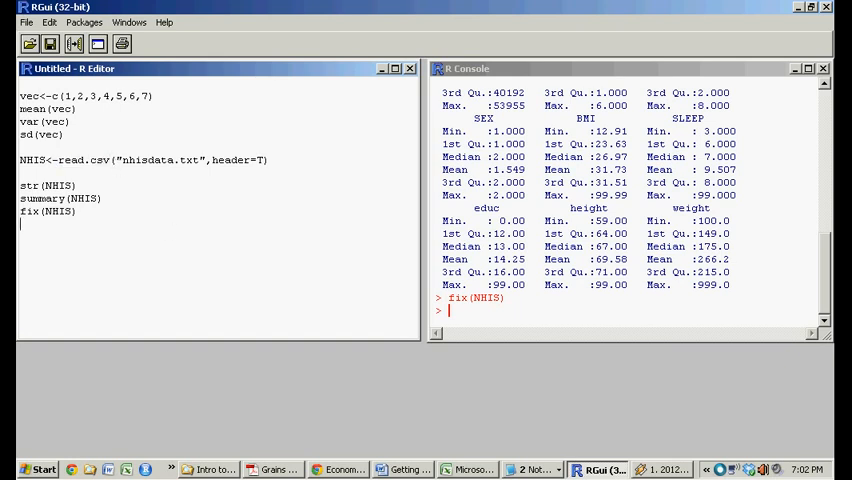
type("?(")
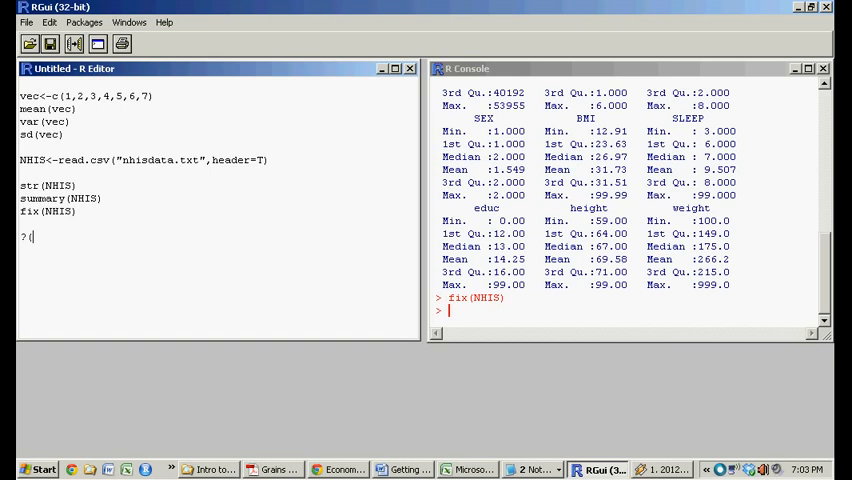
type("read.c")
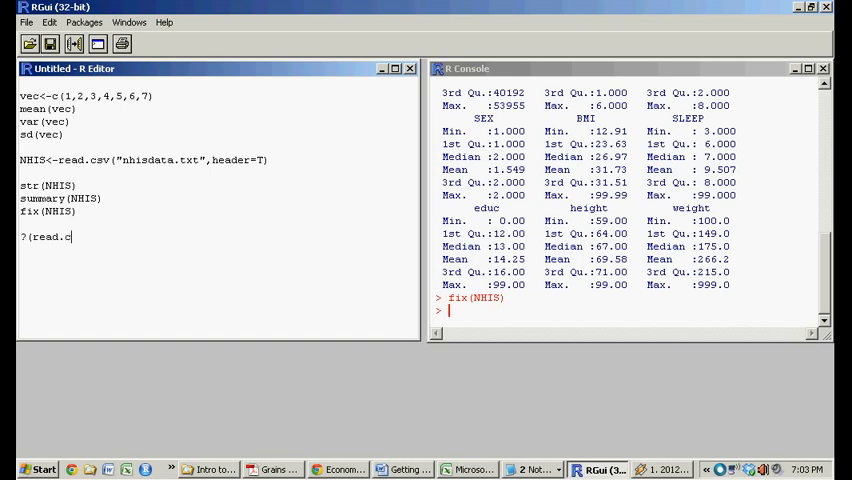
type("sv)")
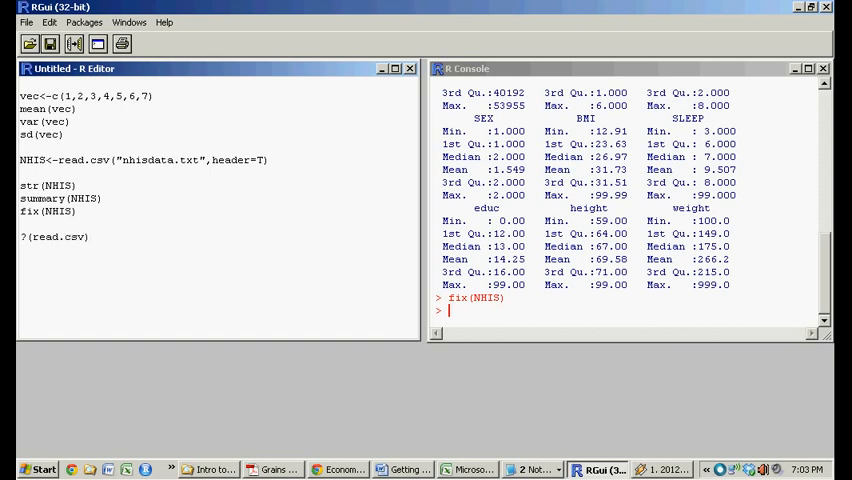
type("help(rea.")
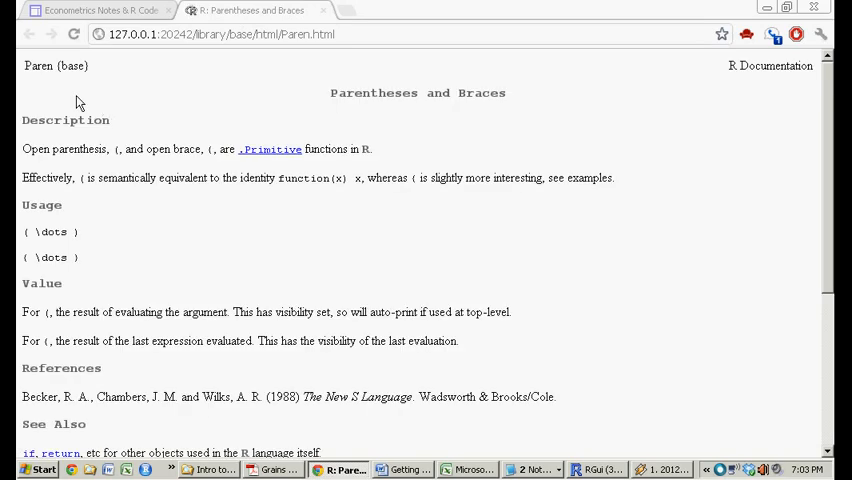
mouse_move(224, 153)
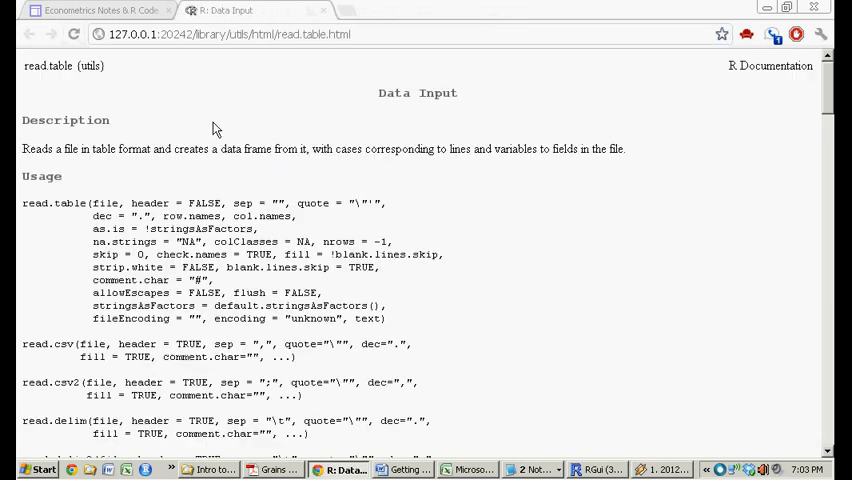
mouse_move(50, 80)
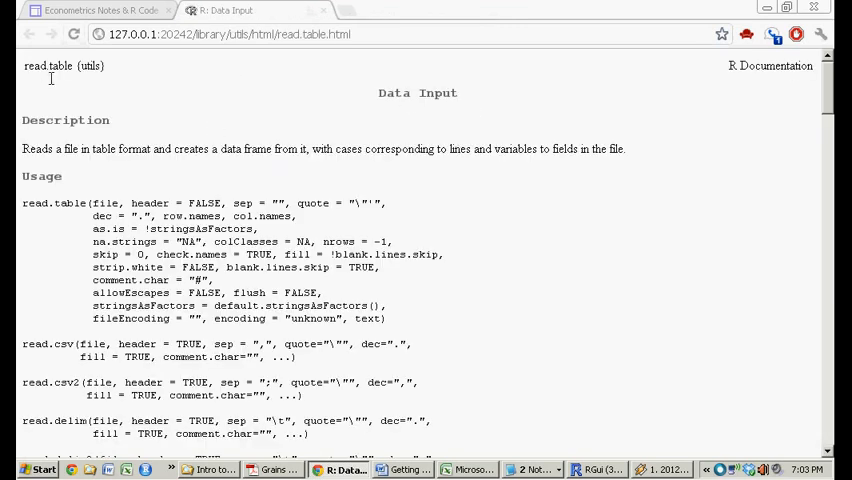
mouse_move(72, 149)
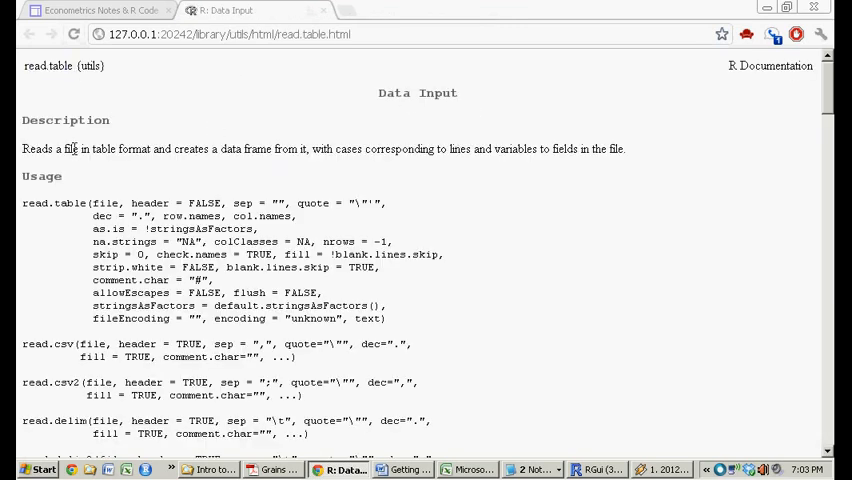
Scroll to read.csv usage and highlight the header = TRUE and sep = "," arguments
scroll("down", 3)
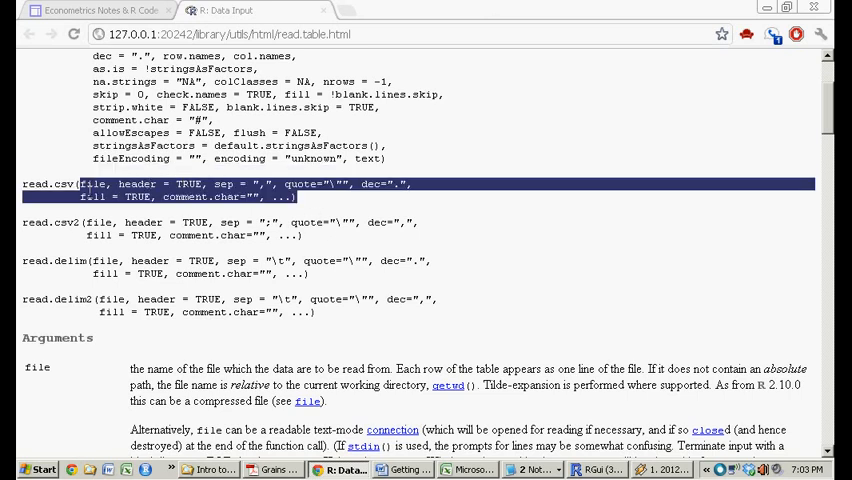
scroll("up", 3)
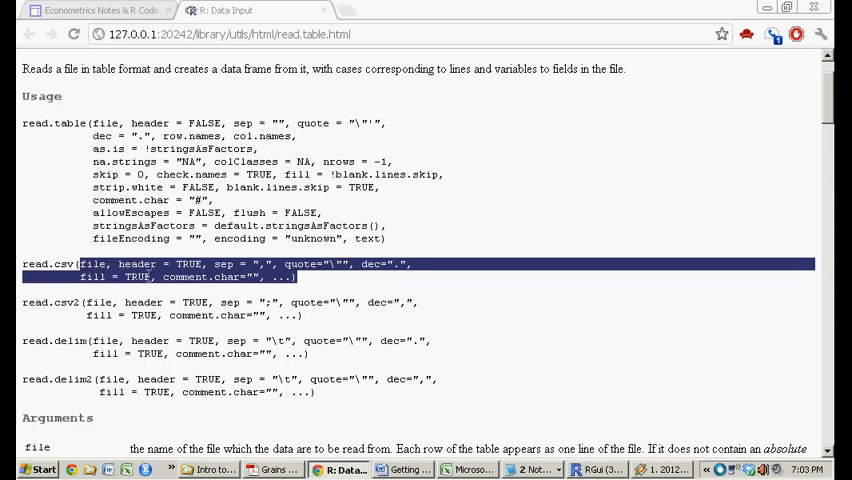
double_click(91, 263)
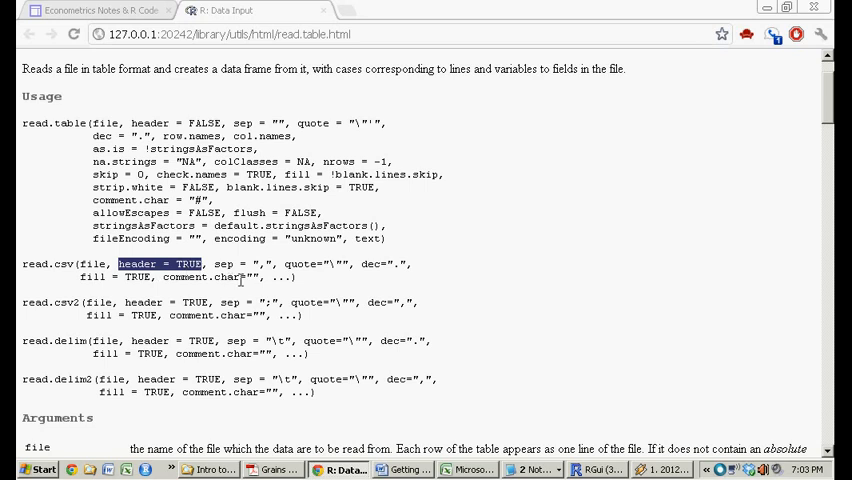
double_click(243, 264)
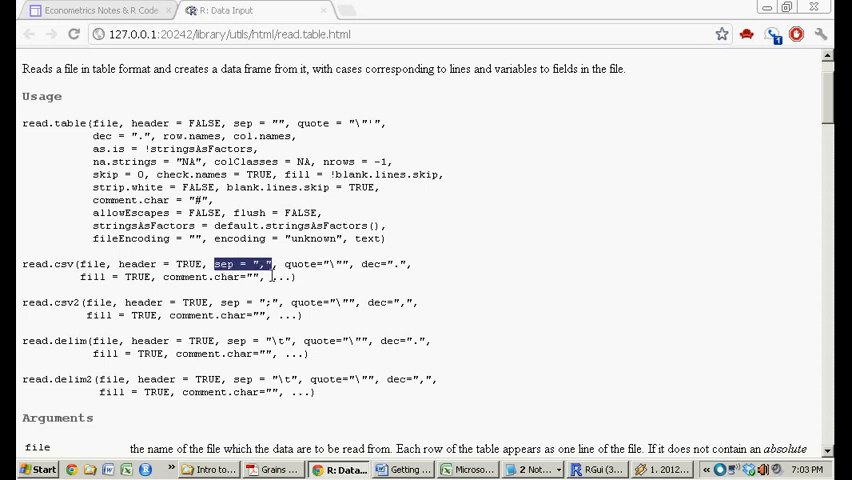
mouse_move(57, 281)
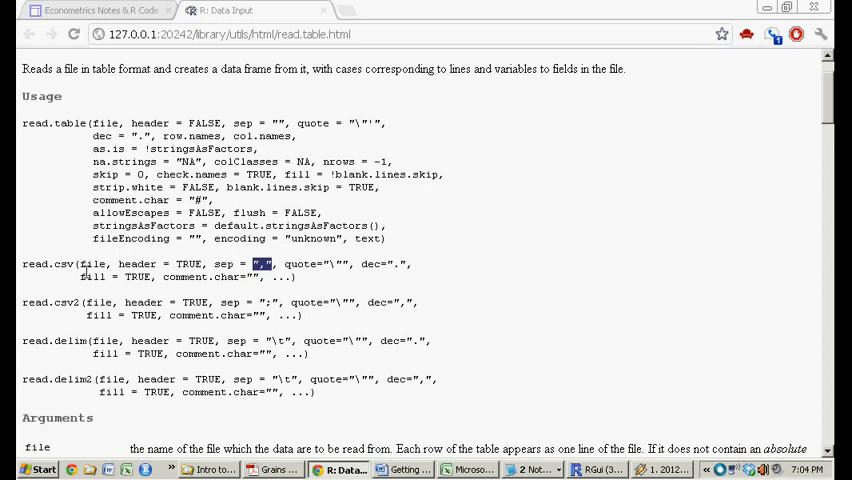
scroll("down", 3)
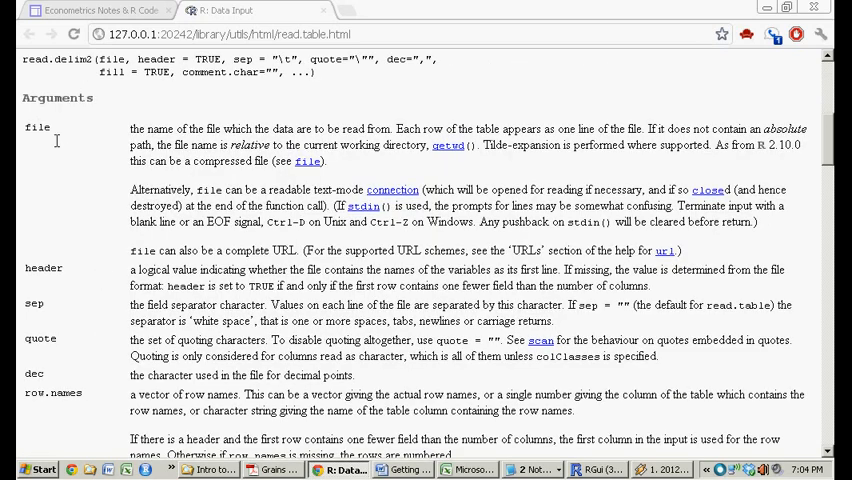
double_click(37, 127)
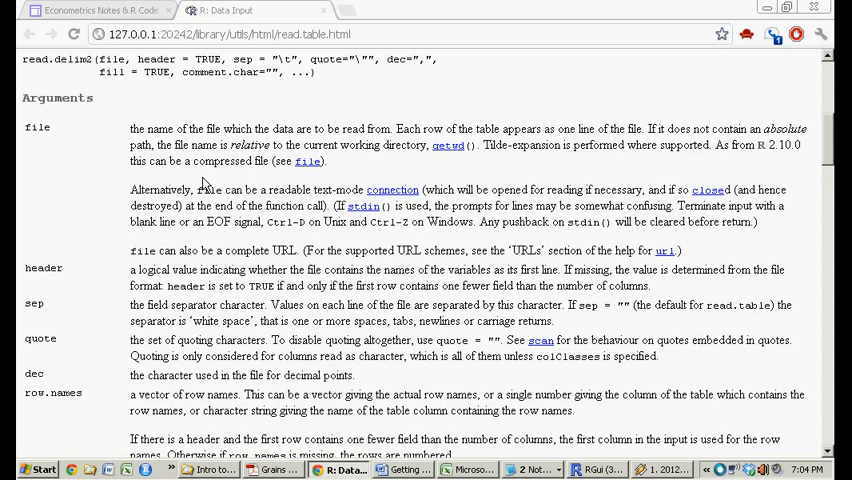
scroll("up", 3)
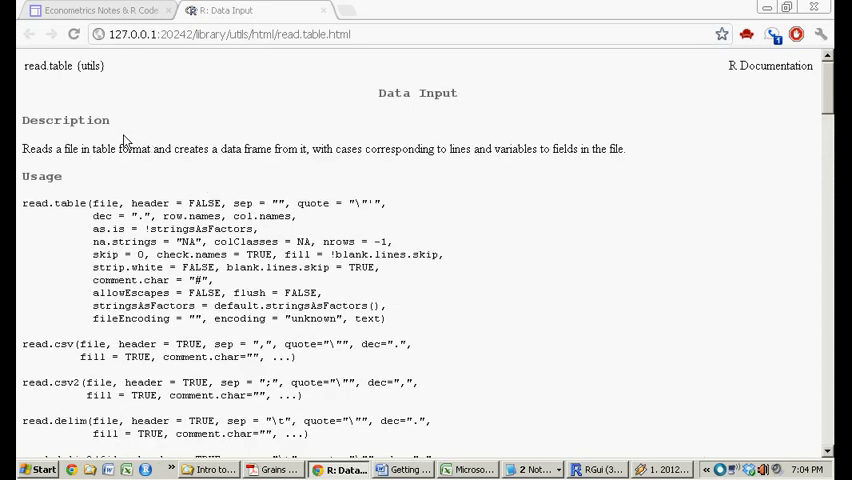
scroll("down", 3)
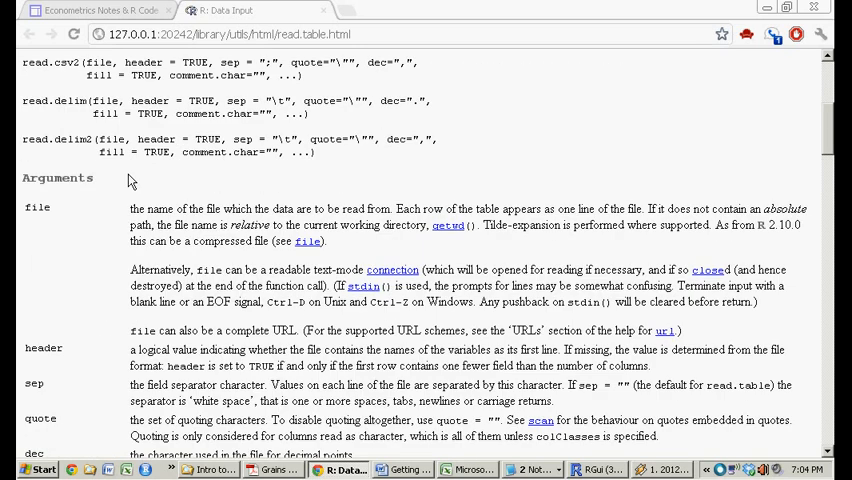
scroll("up", 3)
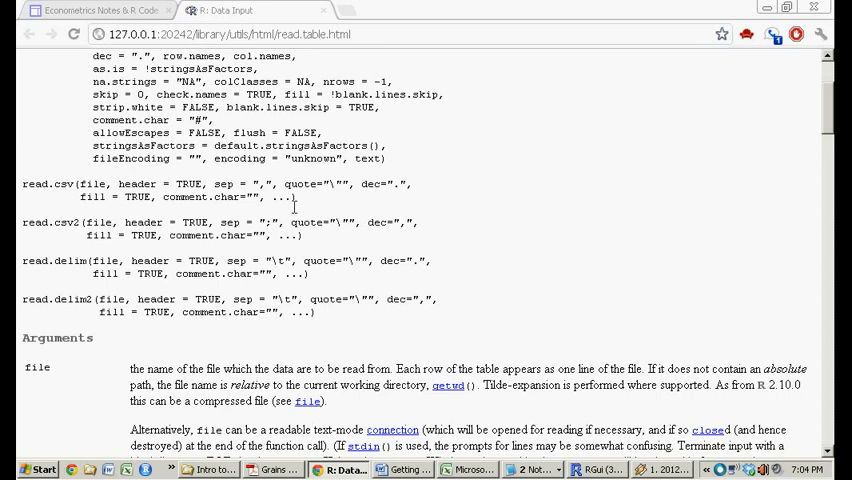
scroll("down", 3)
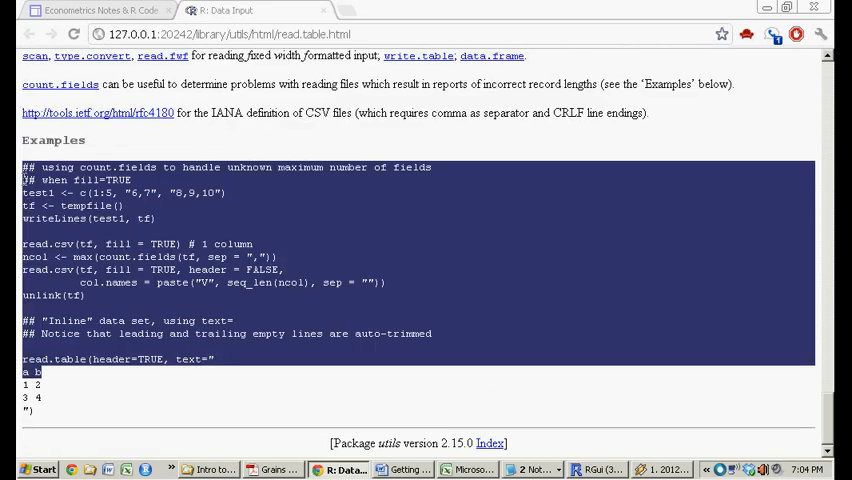
left_click(182, 231)
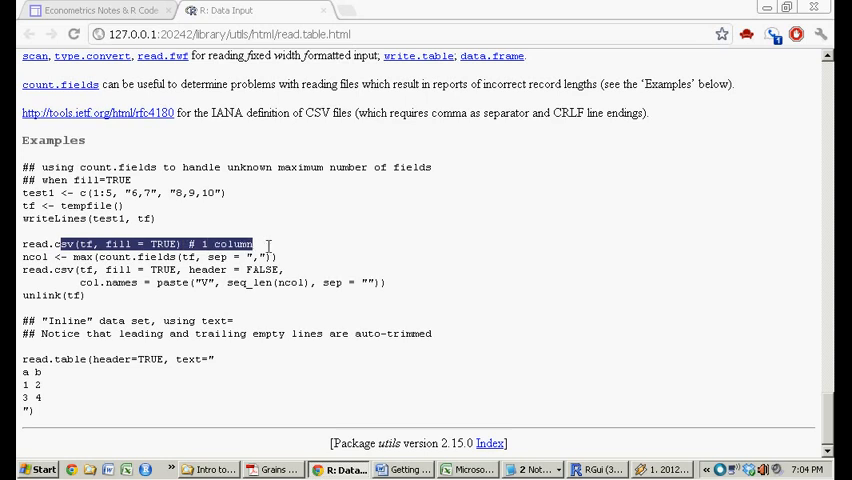
scroll("up", 3)
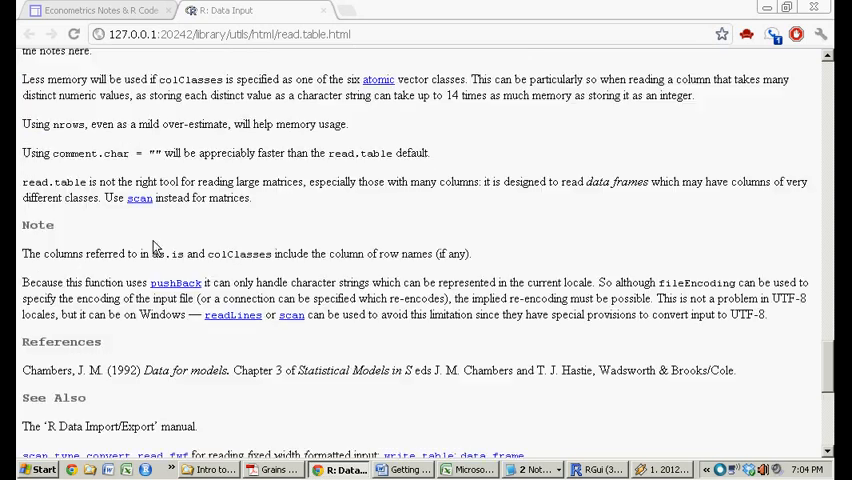
scroll("up", 3)
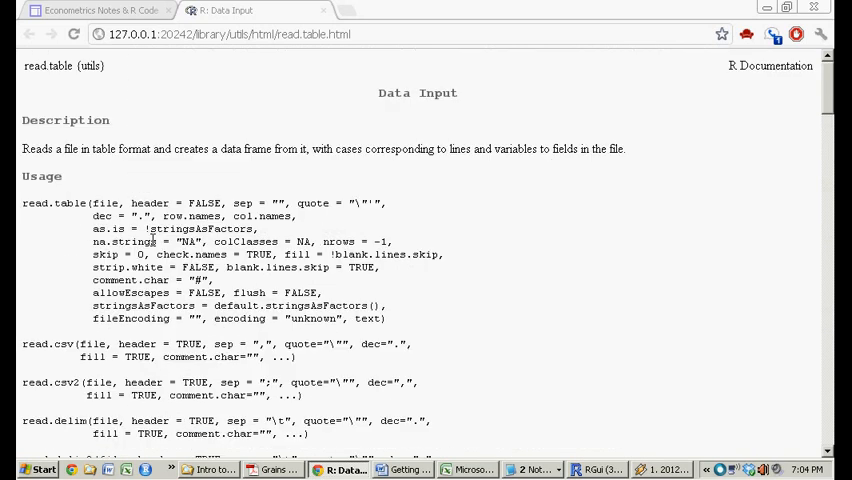
Select the 'Installing packages' heading in the Word notes, then return to RGui
left_click(406, 469)
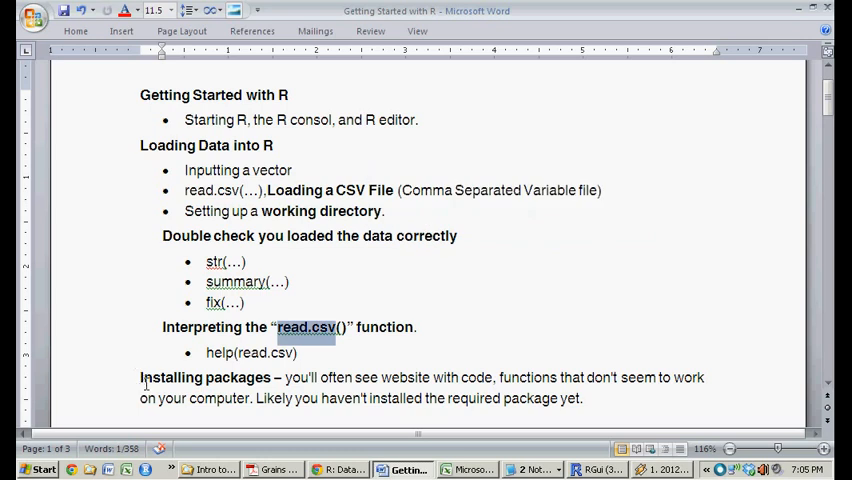
double_click(205, 377)
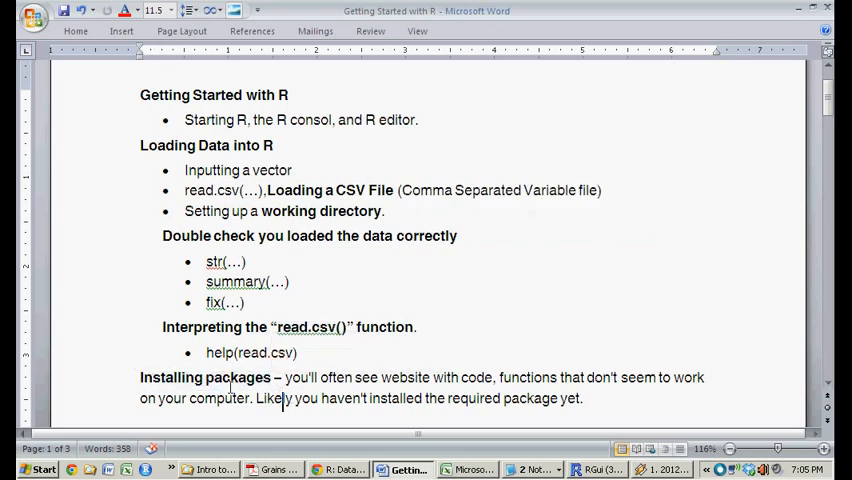
double_click(205, 377)
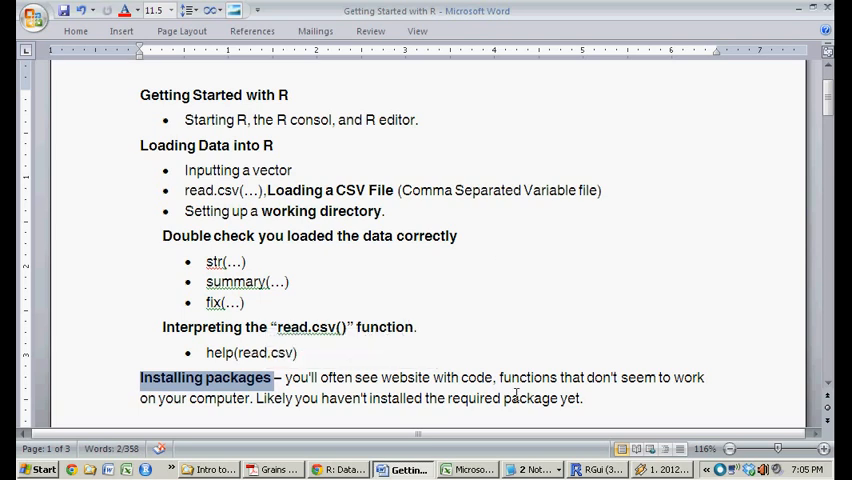
left_click(598, 469)
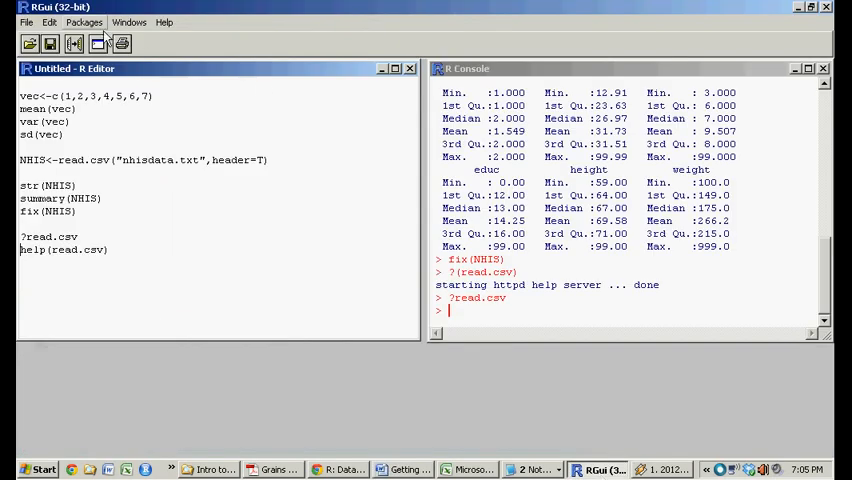
Open the CRAN mirror chooser and browse the list through the UK and USA mirrors
left_click(84, 22)
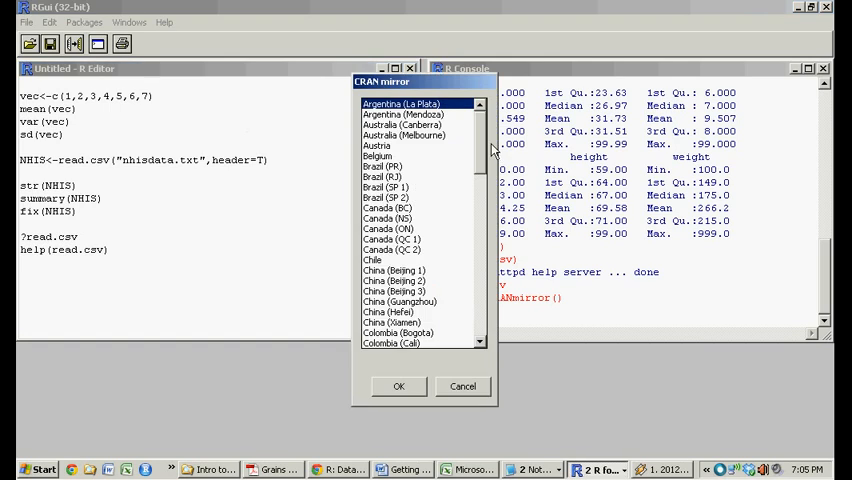
scroll("down", 3)
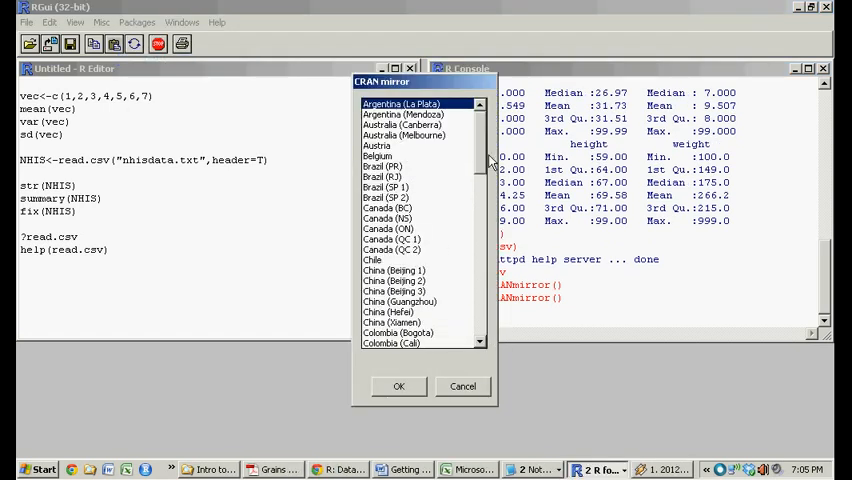
scroll("down", 3)
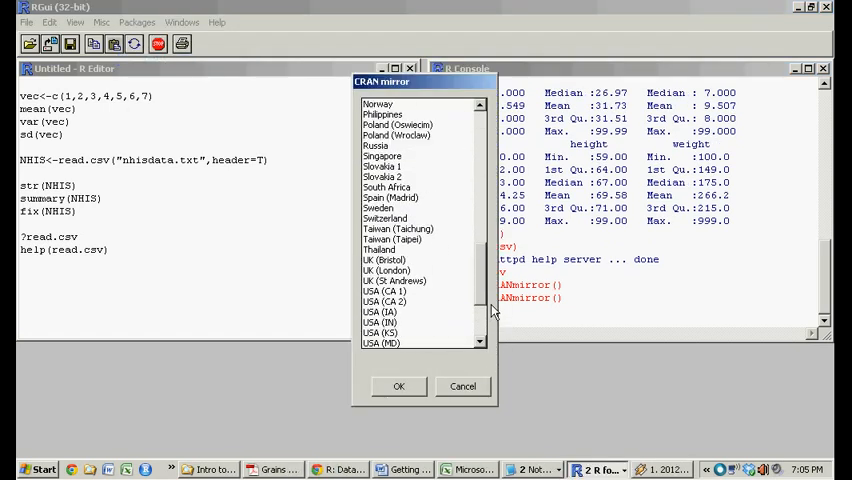
scroll("up", 3)
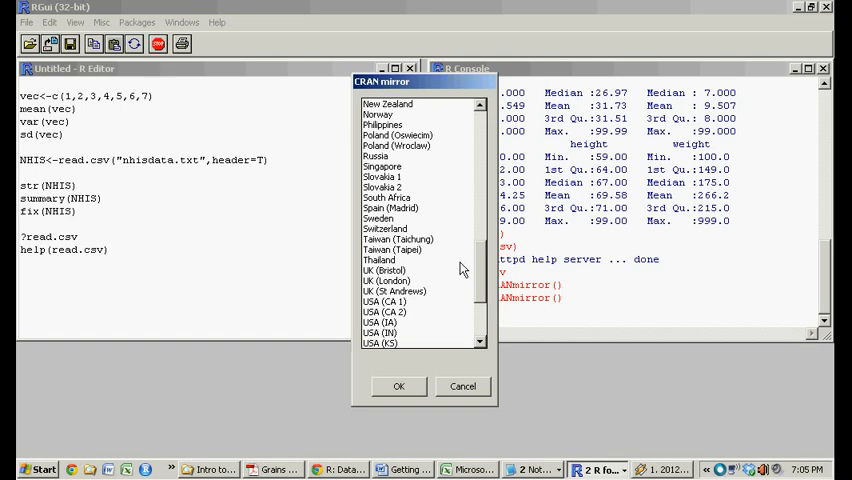
mouse_move(405, 187)
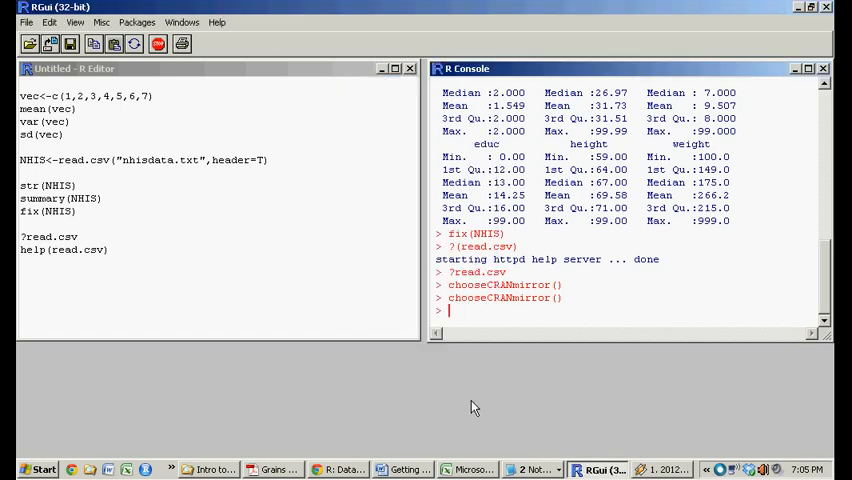
Pick GANPA from the CRAN package list and install it
left_click(137, 22)
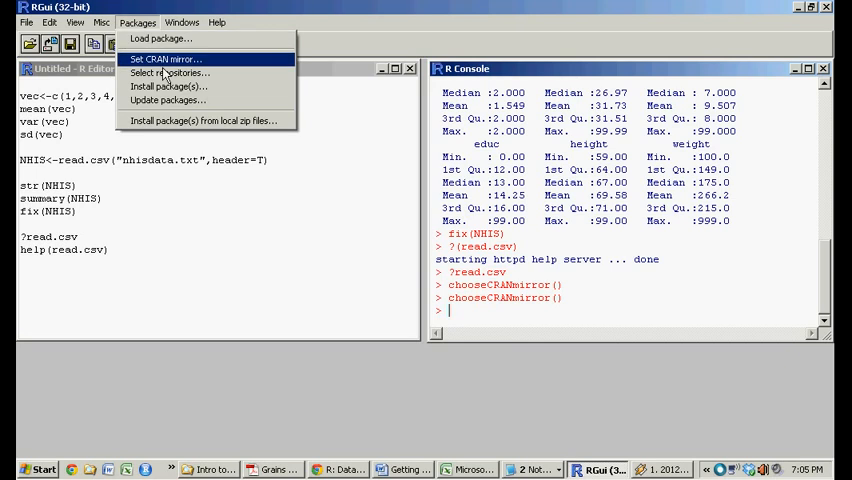
mouse_move(167, 86)
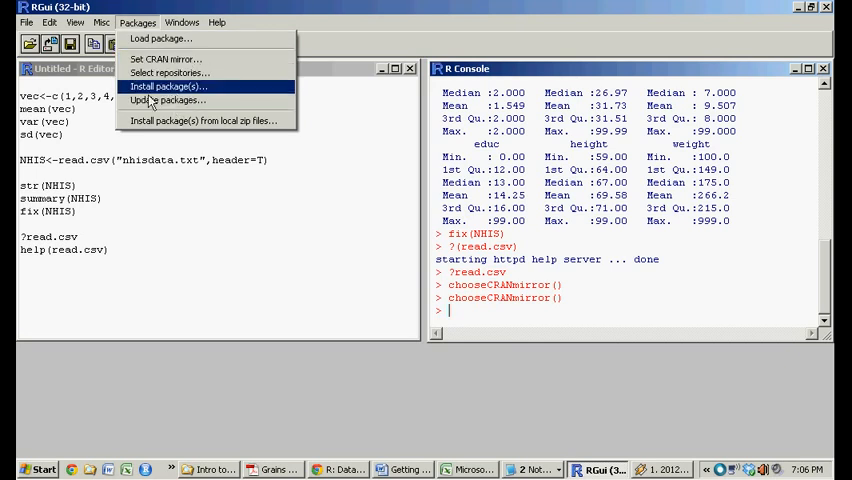
left_click(167, 86)
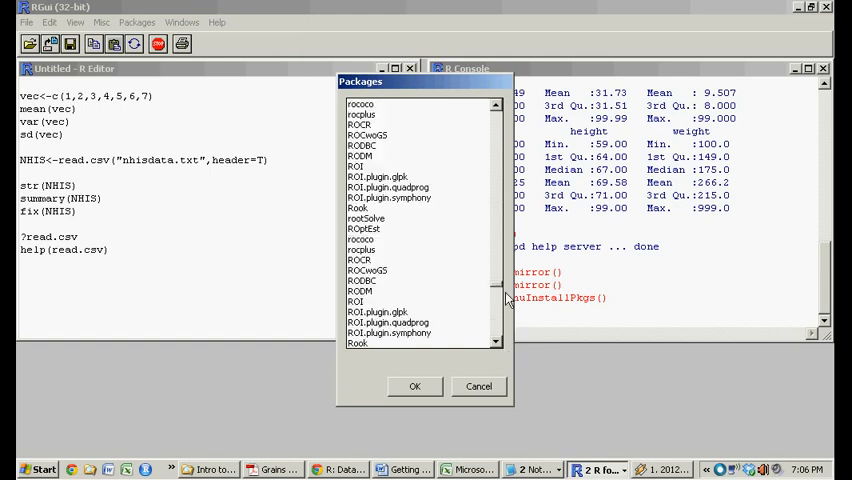
scroll("down", 3)
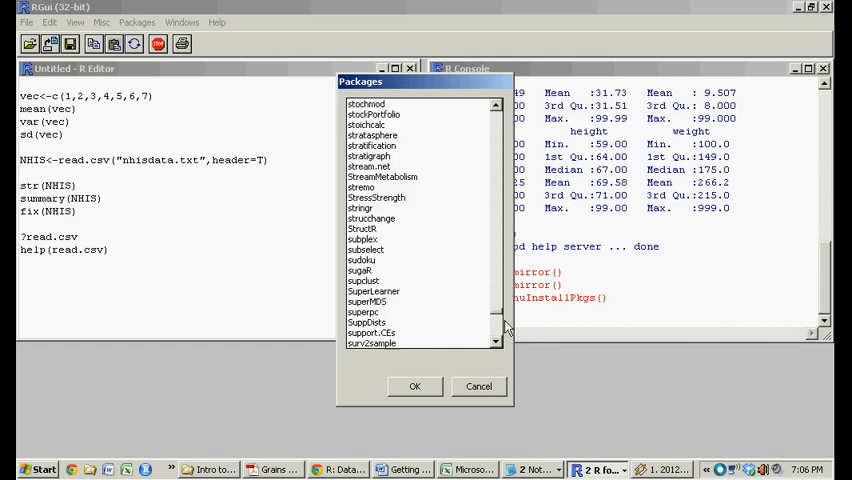
scroll("up", 3)
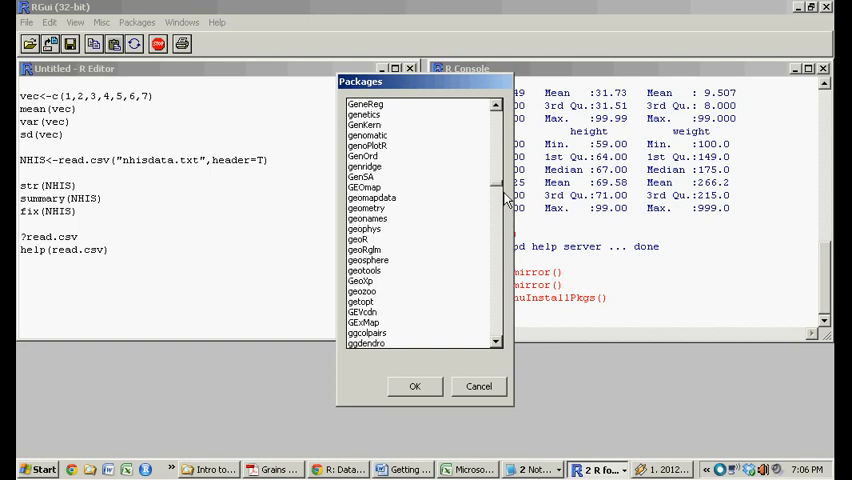
scroll("up", 3)
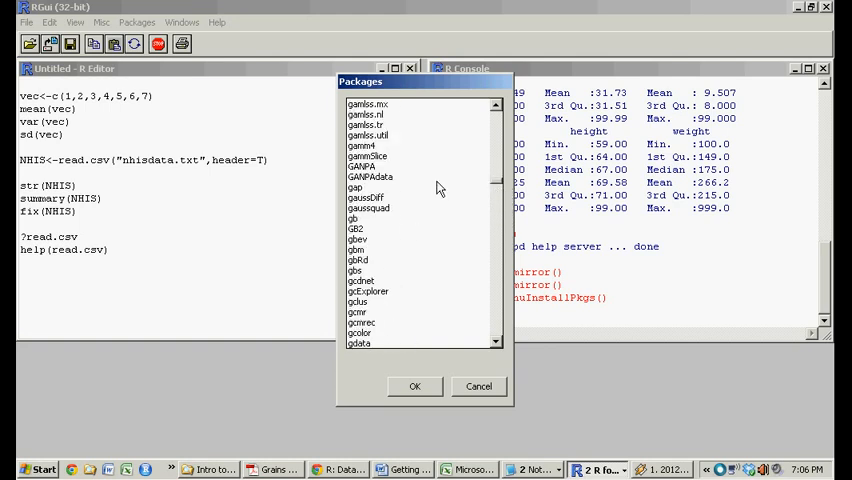
left_click(361, 166)
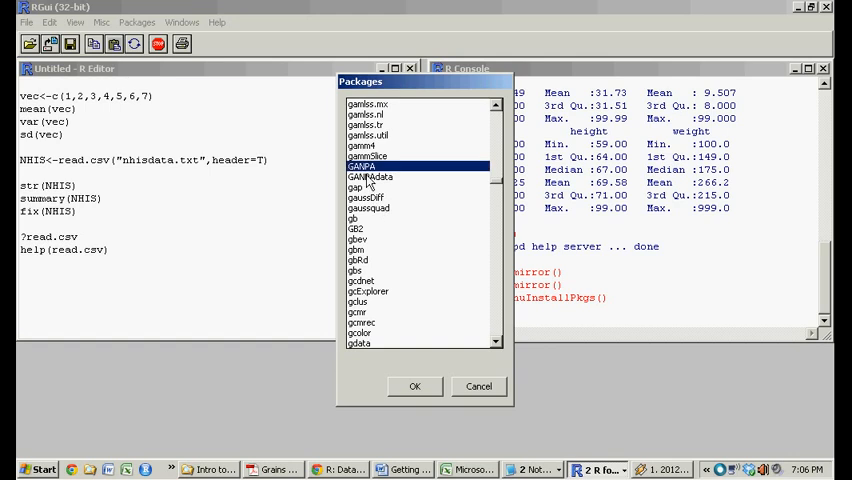
left_click(414, 386)
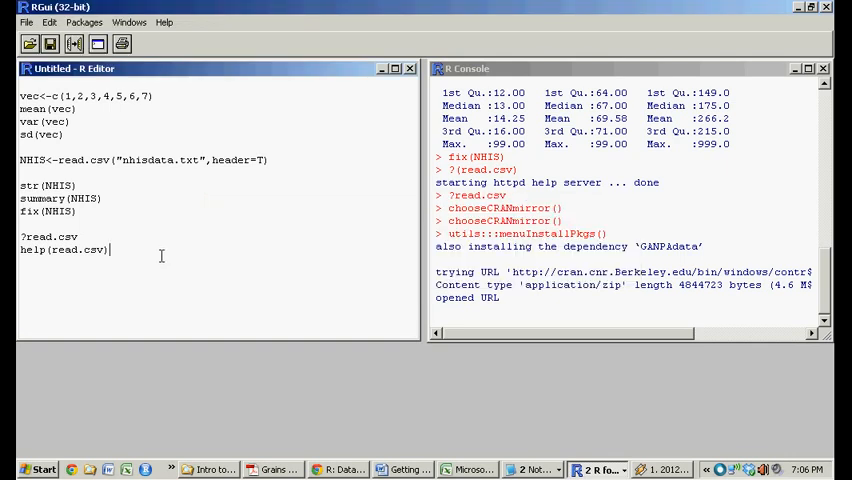
Type library() on a new line below help(read.csv) in the script
type(";obt")
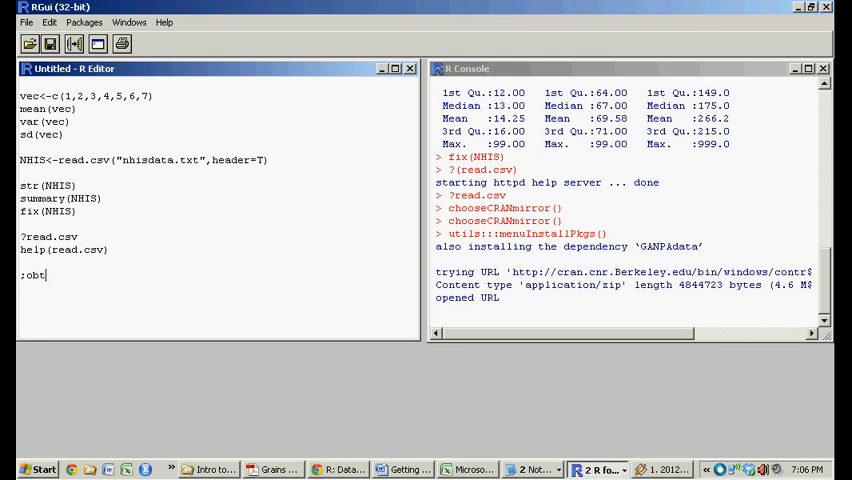
type("libra")
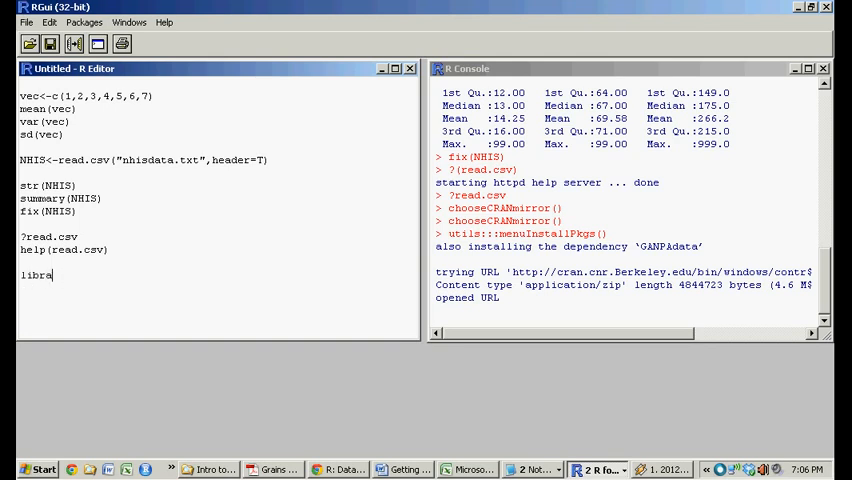
type("ry()")
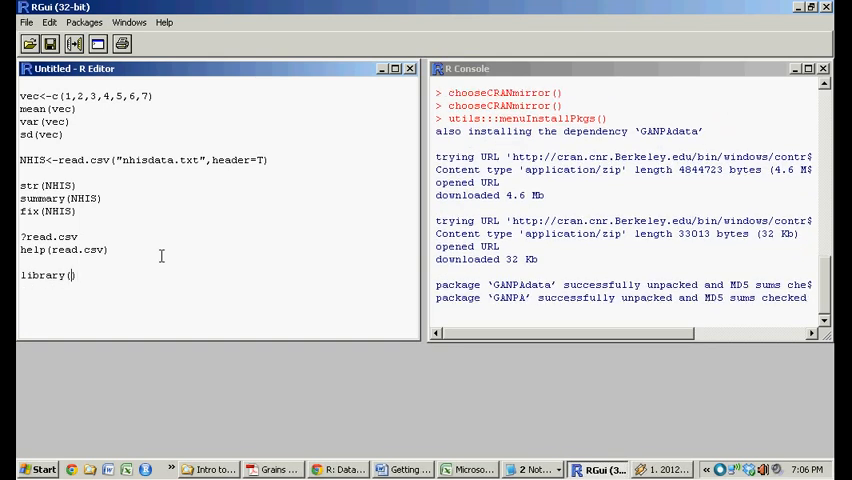